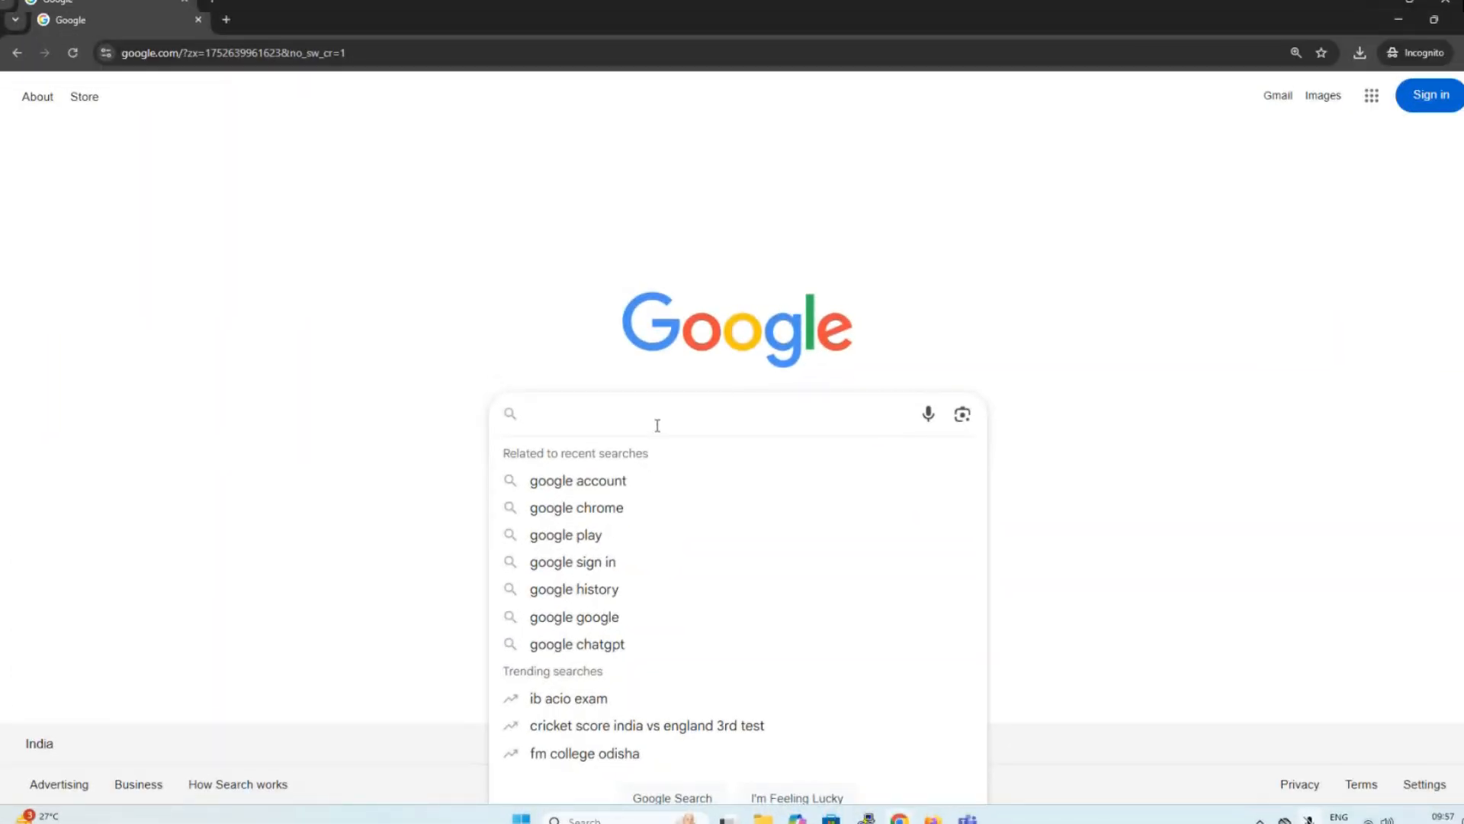
Search Google for 'msql' to bring up the official mysql.com results.
left_click(657, 425)
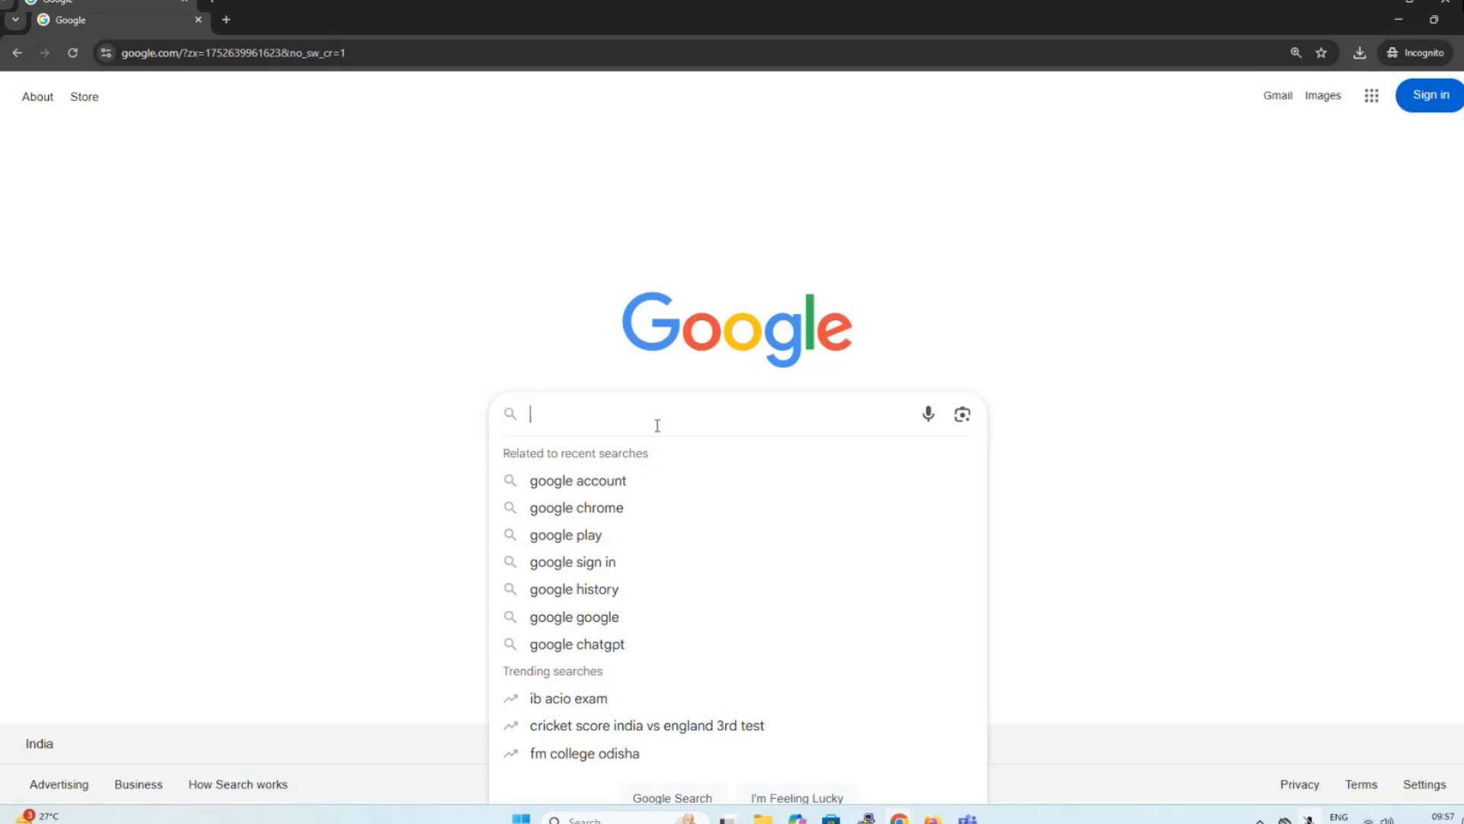
type("msql")
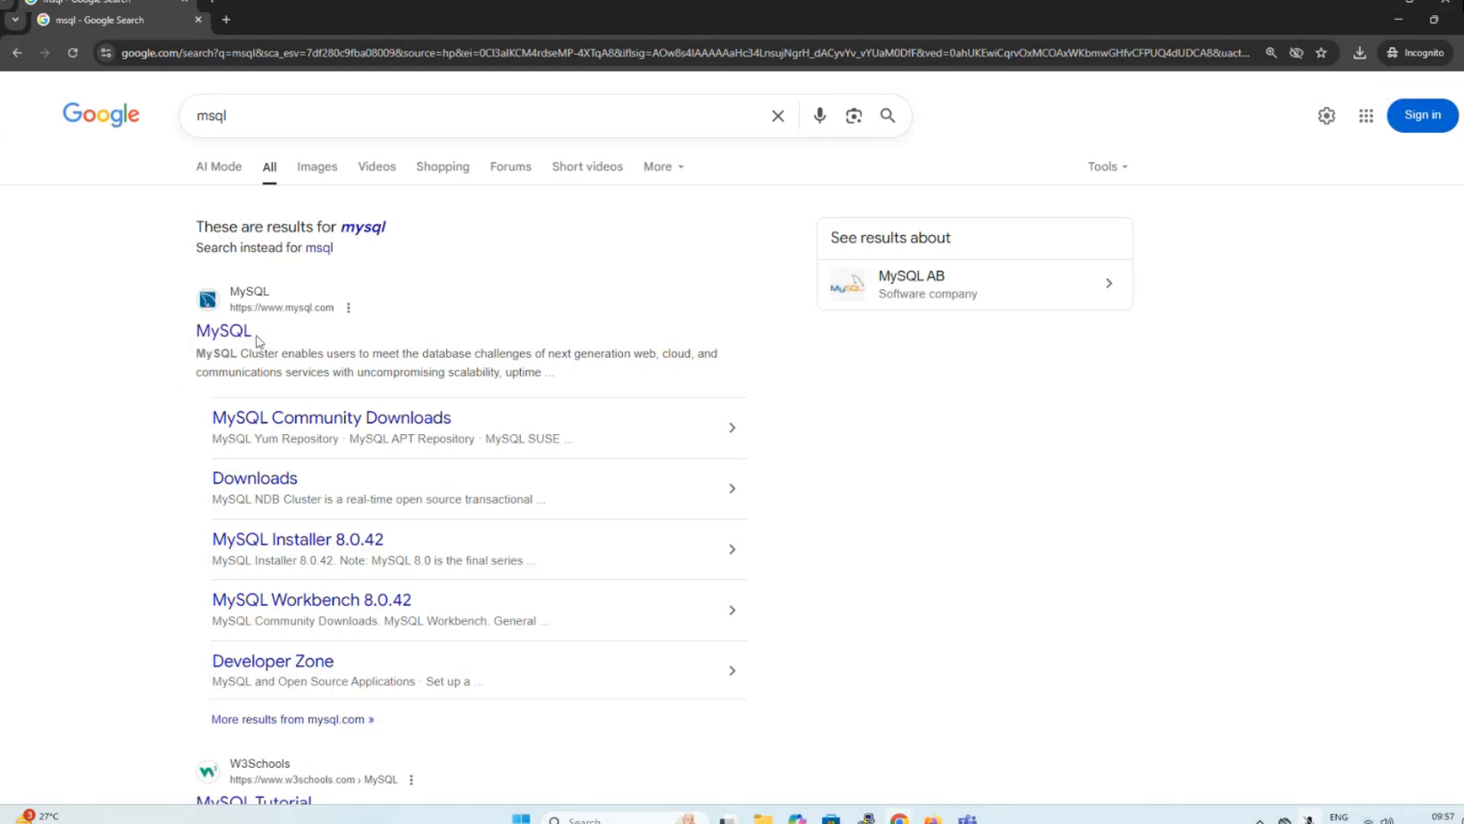
mouse_move(331, 429)
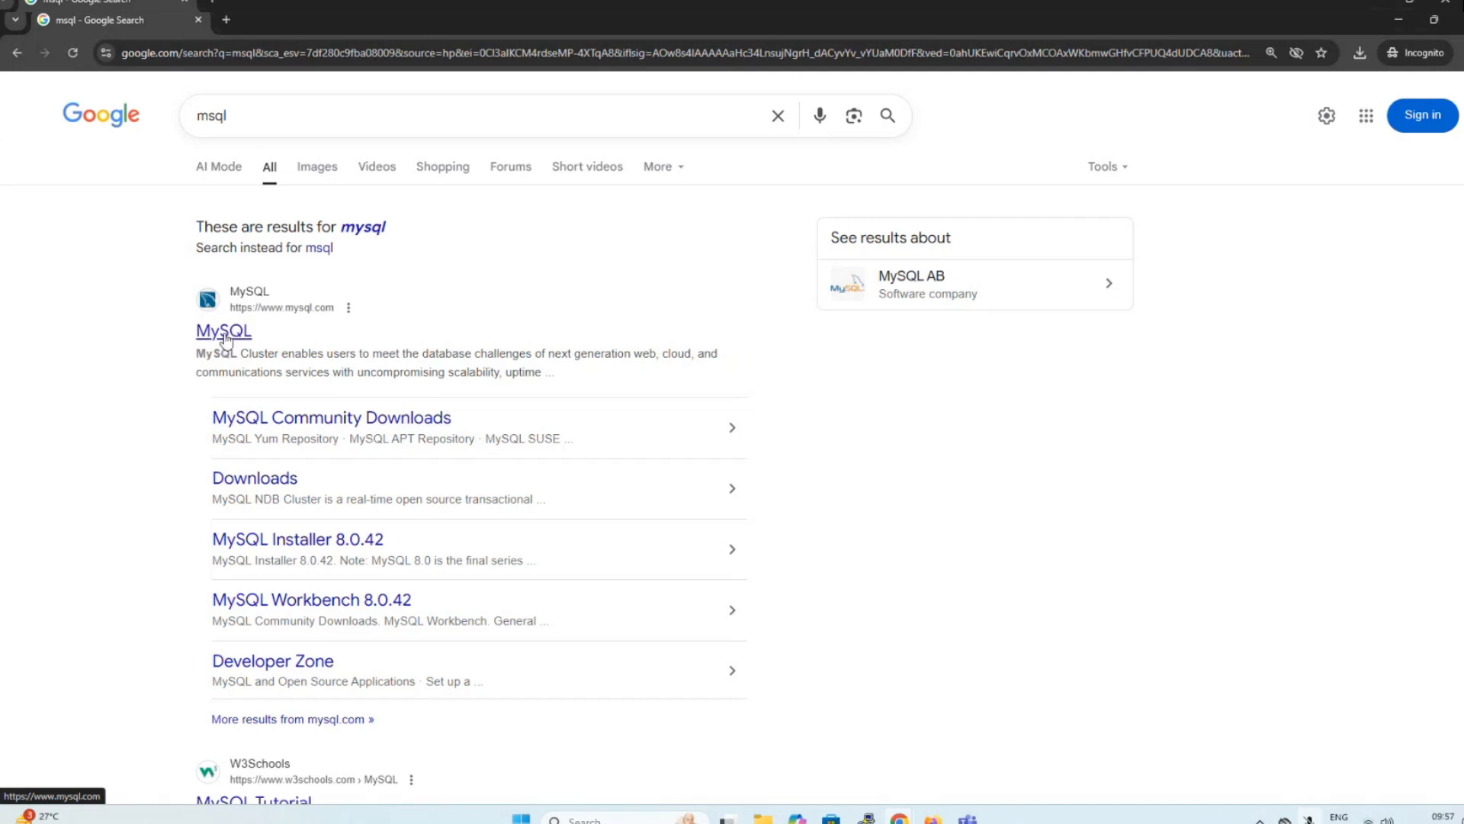
Go from mysql.com through Downloads and MySQL Community (GPL) Downloads to MySQL Installer for Windows.
left_click(223, 330)
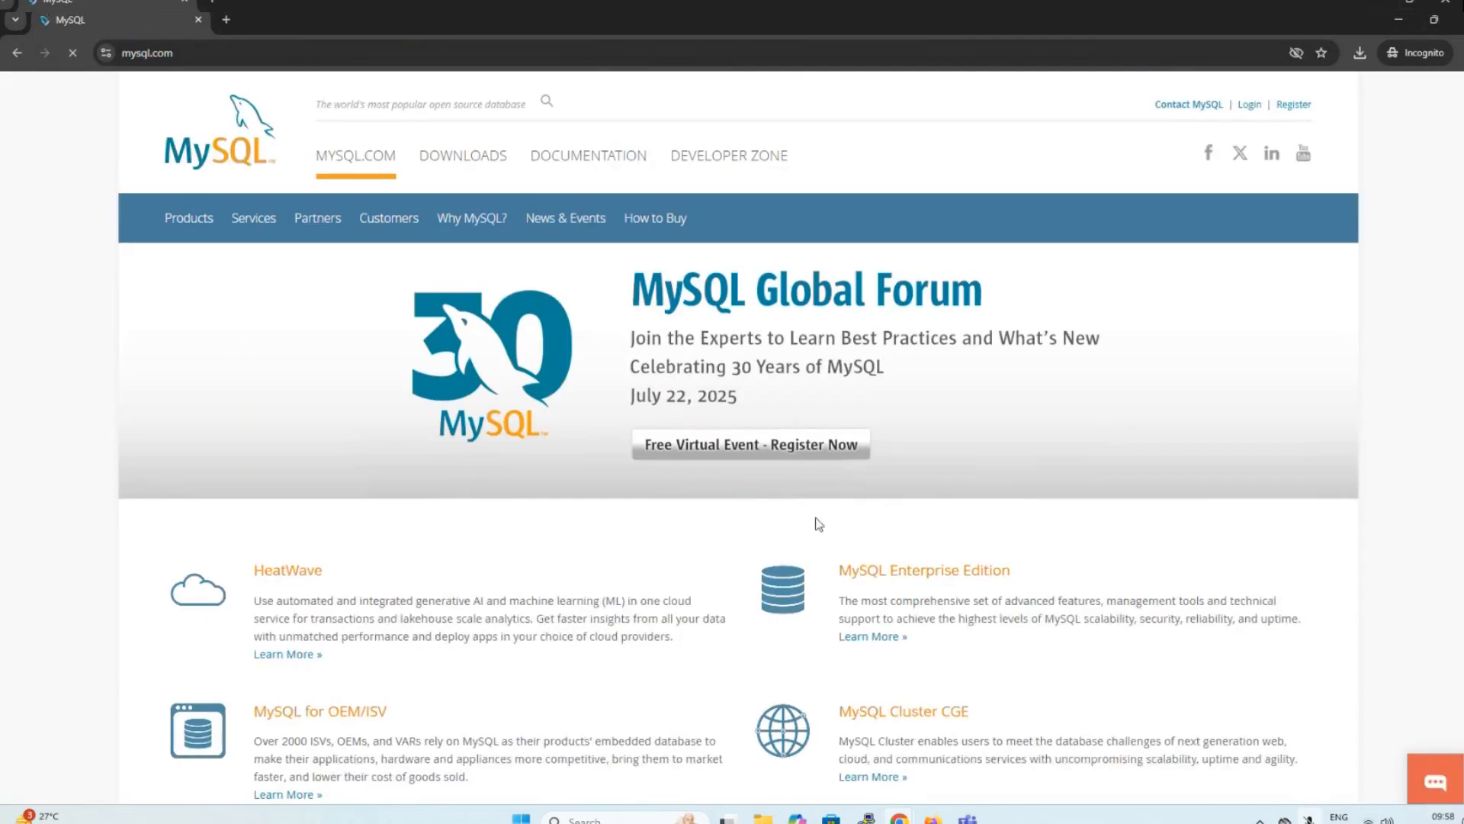
mouse_move(468, 159)
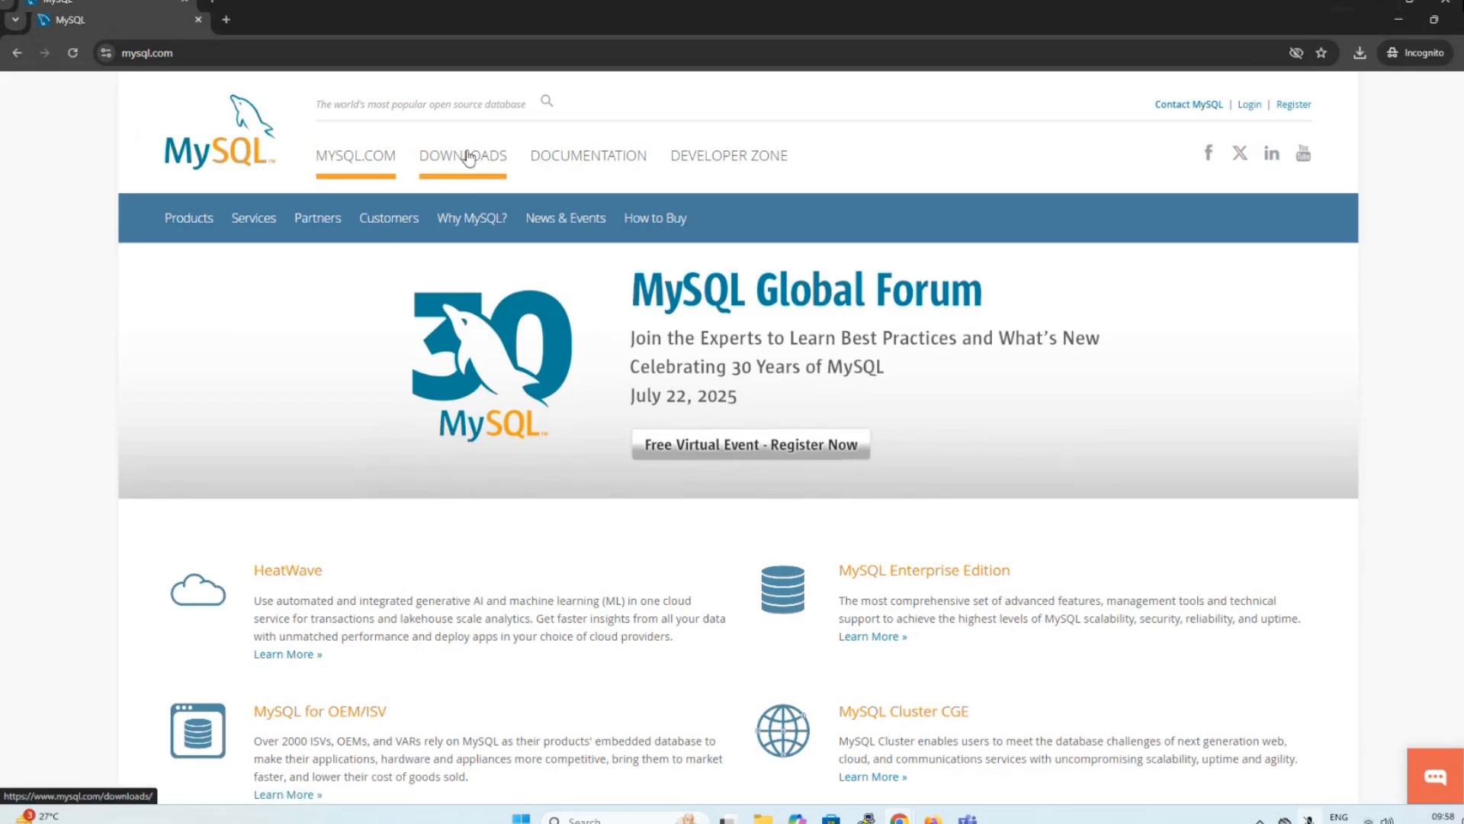
left_click(462, 157)
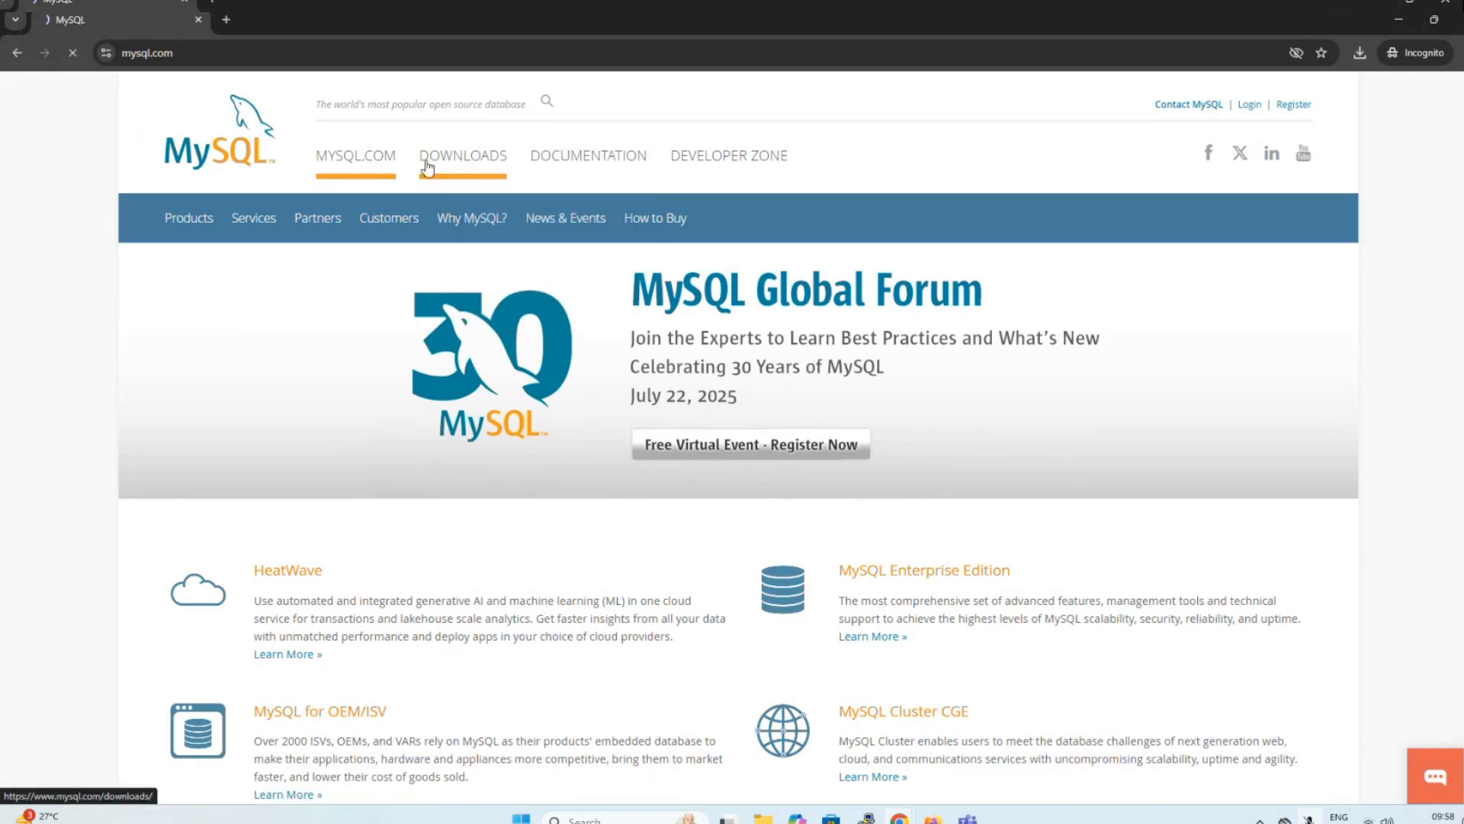
left_click(463, 157)
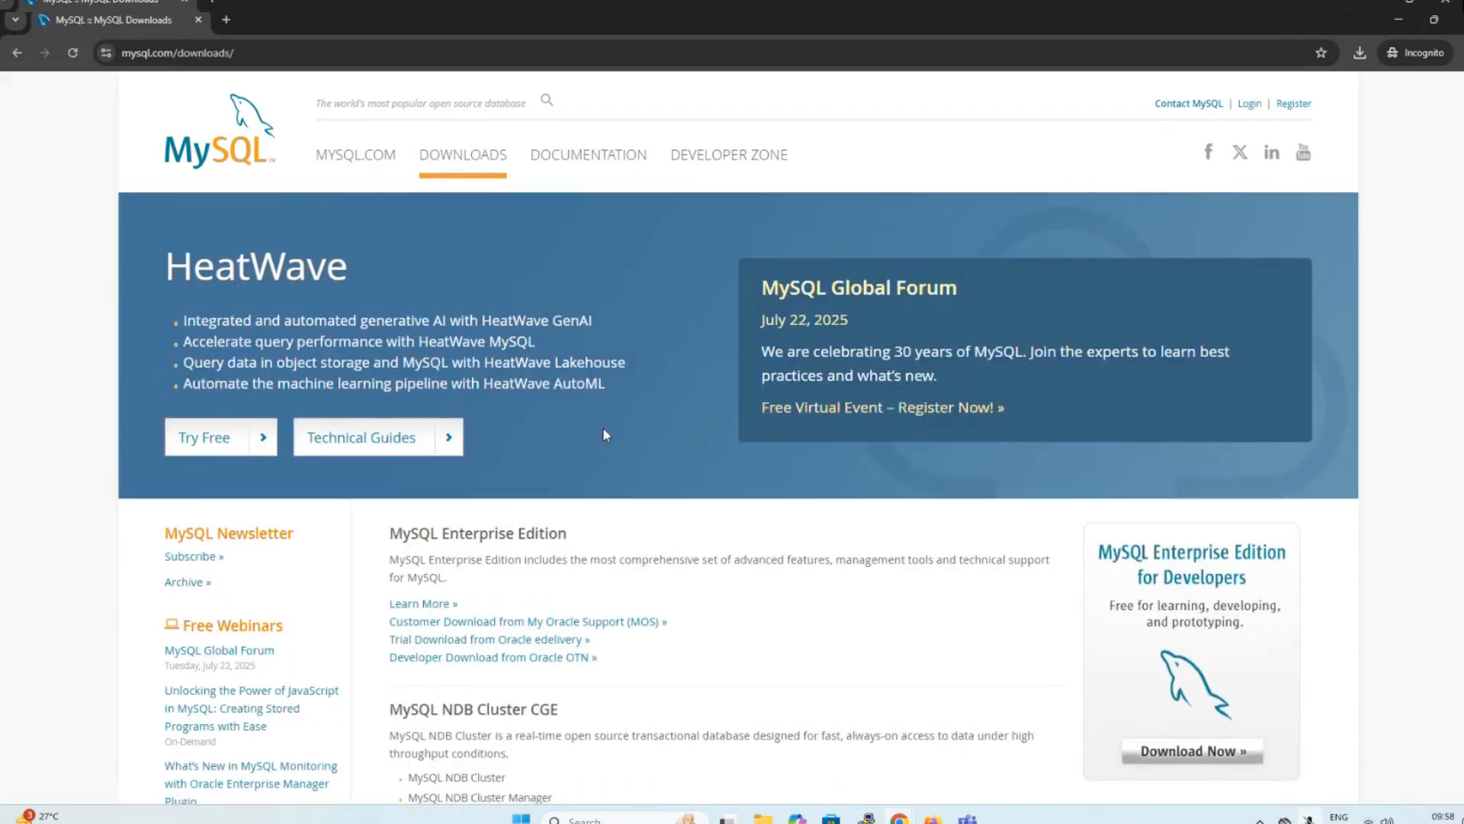
right_click(444, 544)
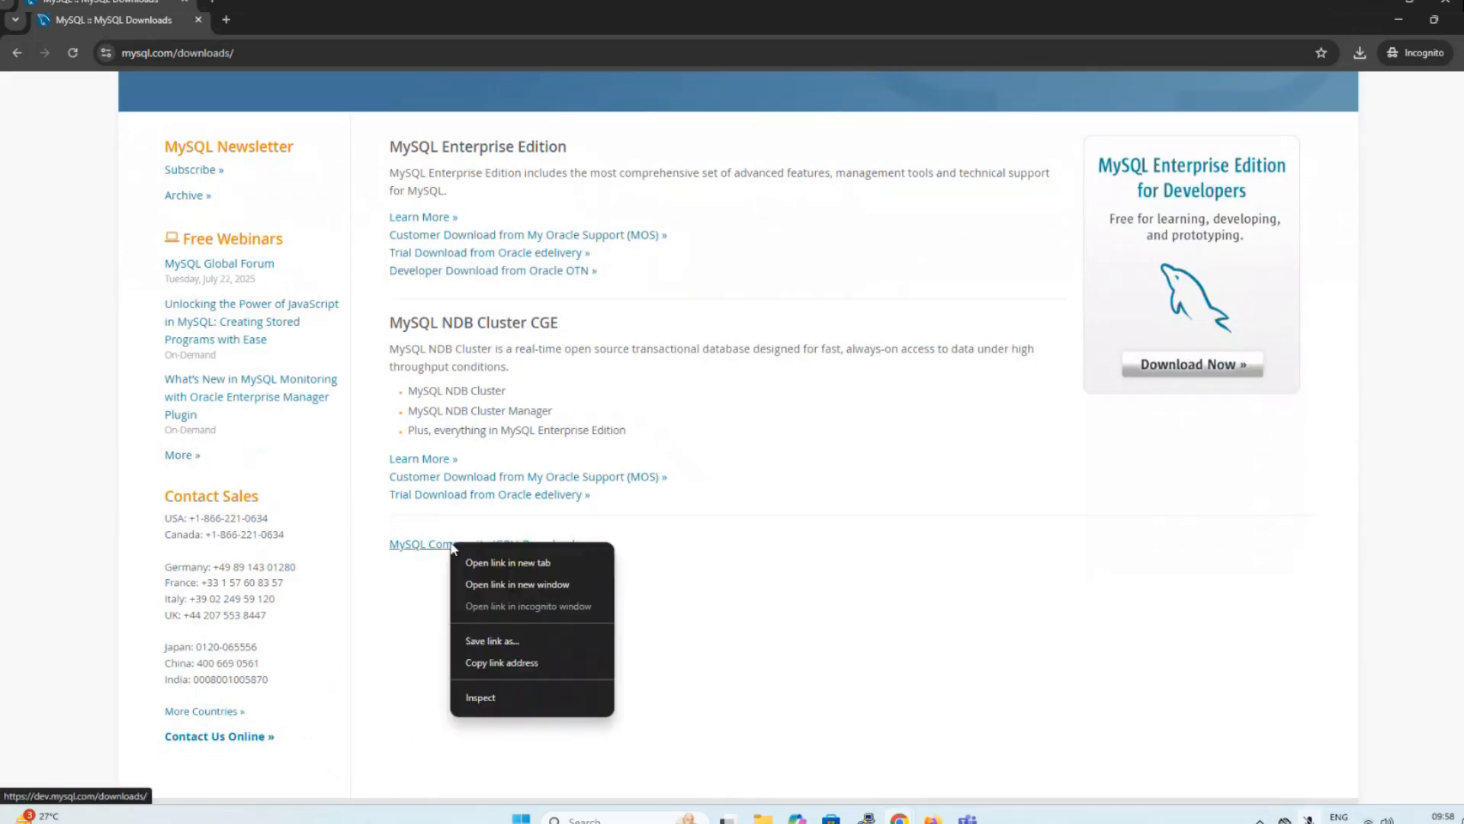
left_click(435, 544)
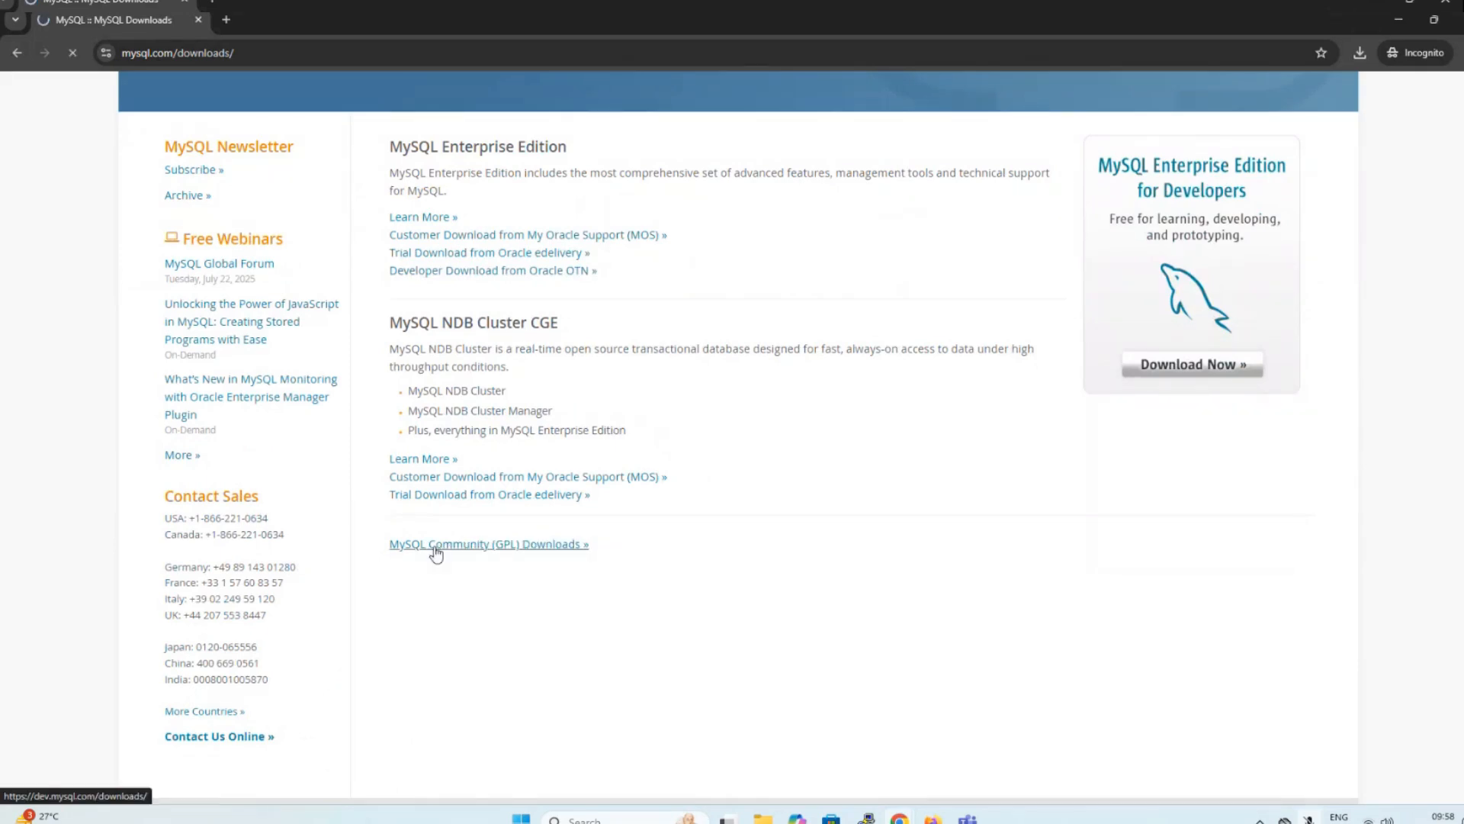
left_click(487, 544)
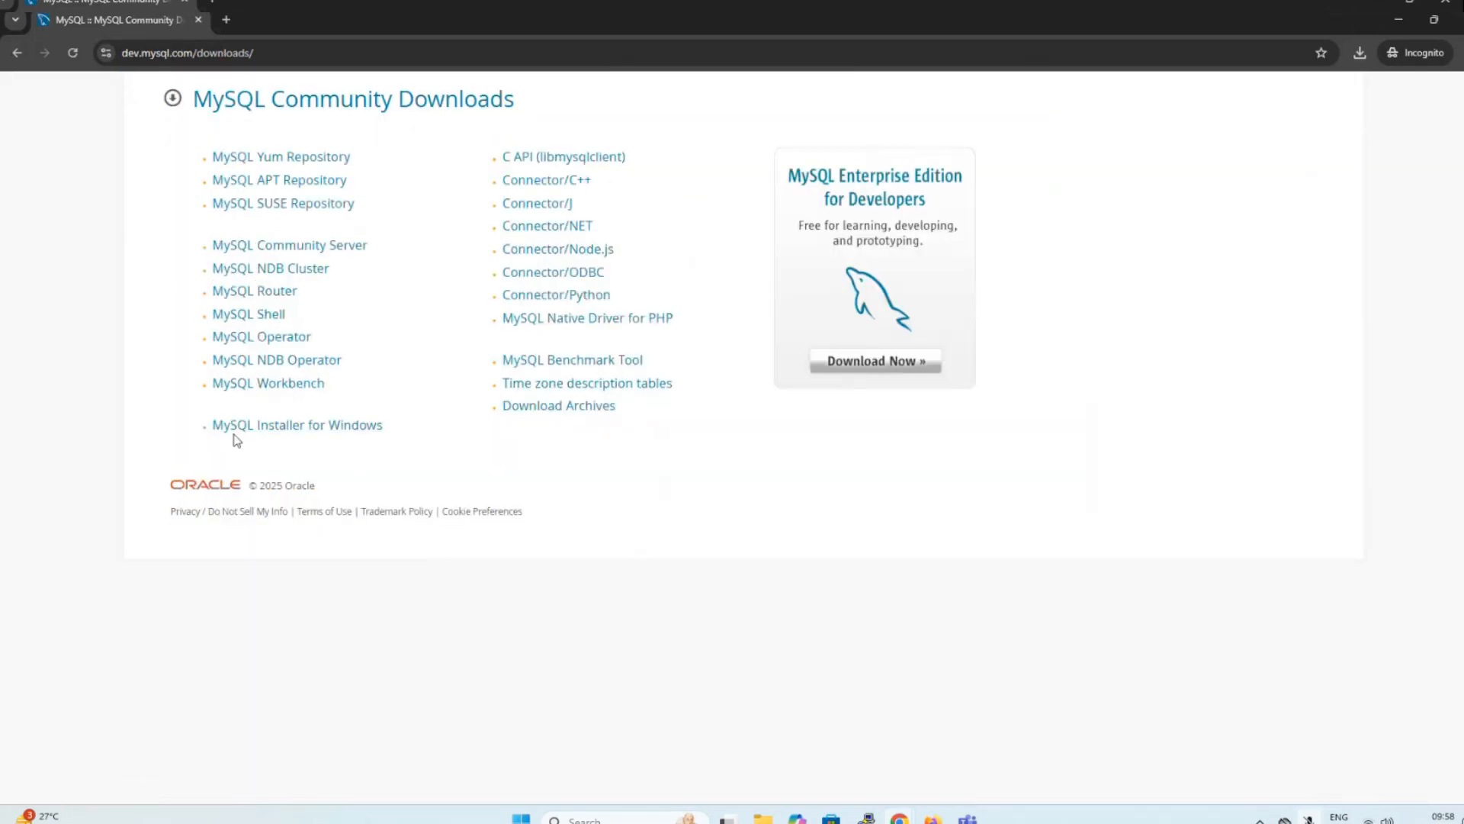
mouse_move(238, 434)
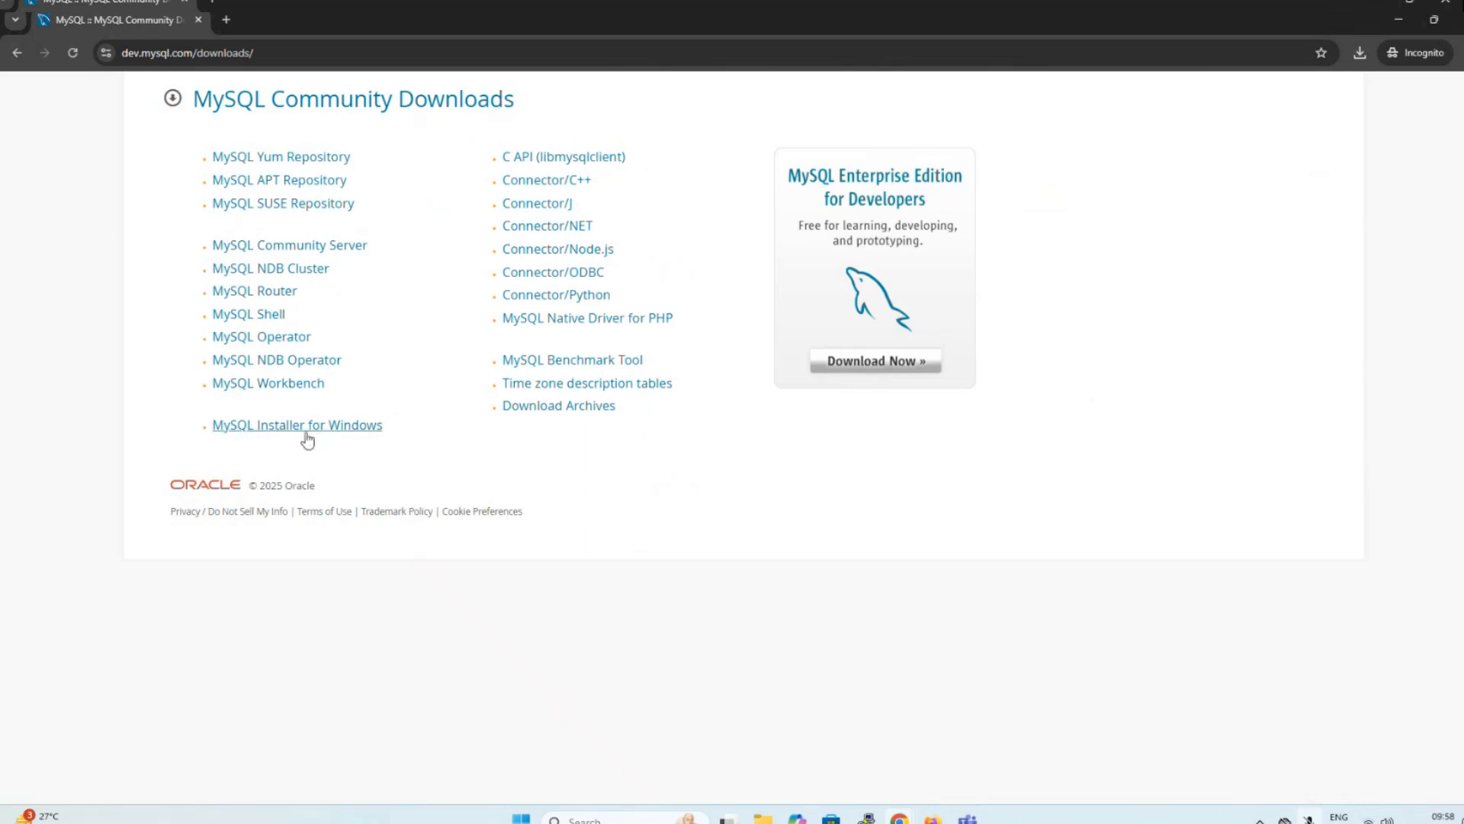
left_click(297, 424)
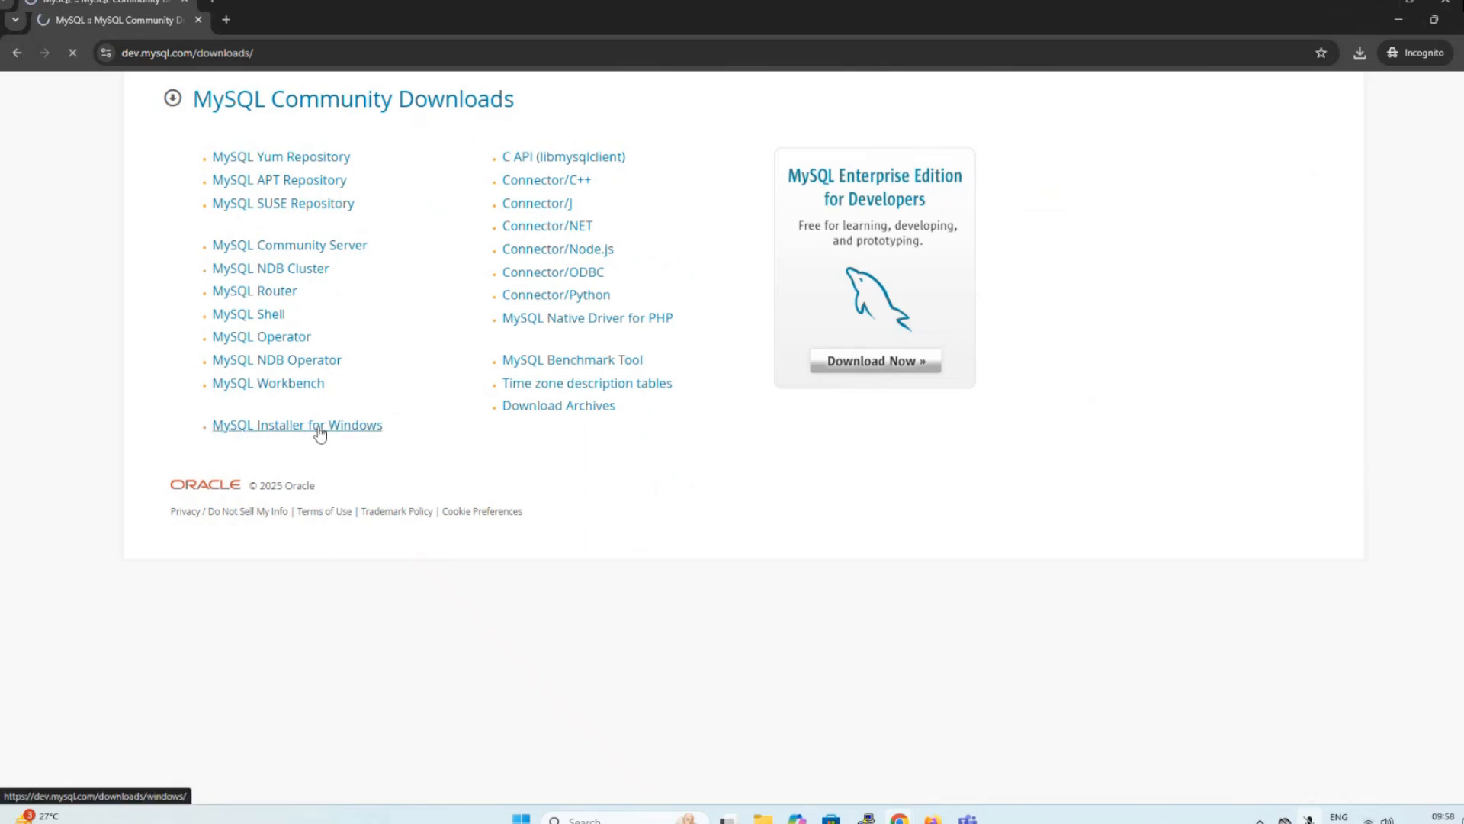
Download the 353.7M MySQL Installer 8.0.42 package without signing in and save the .msi.
left_click(296, 425)
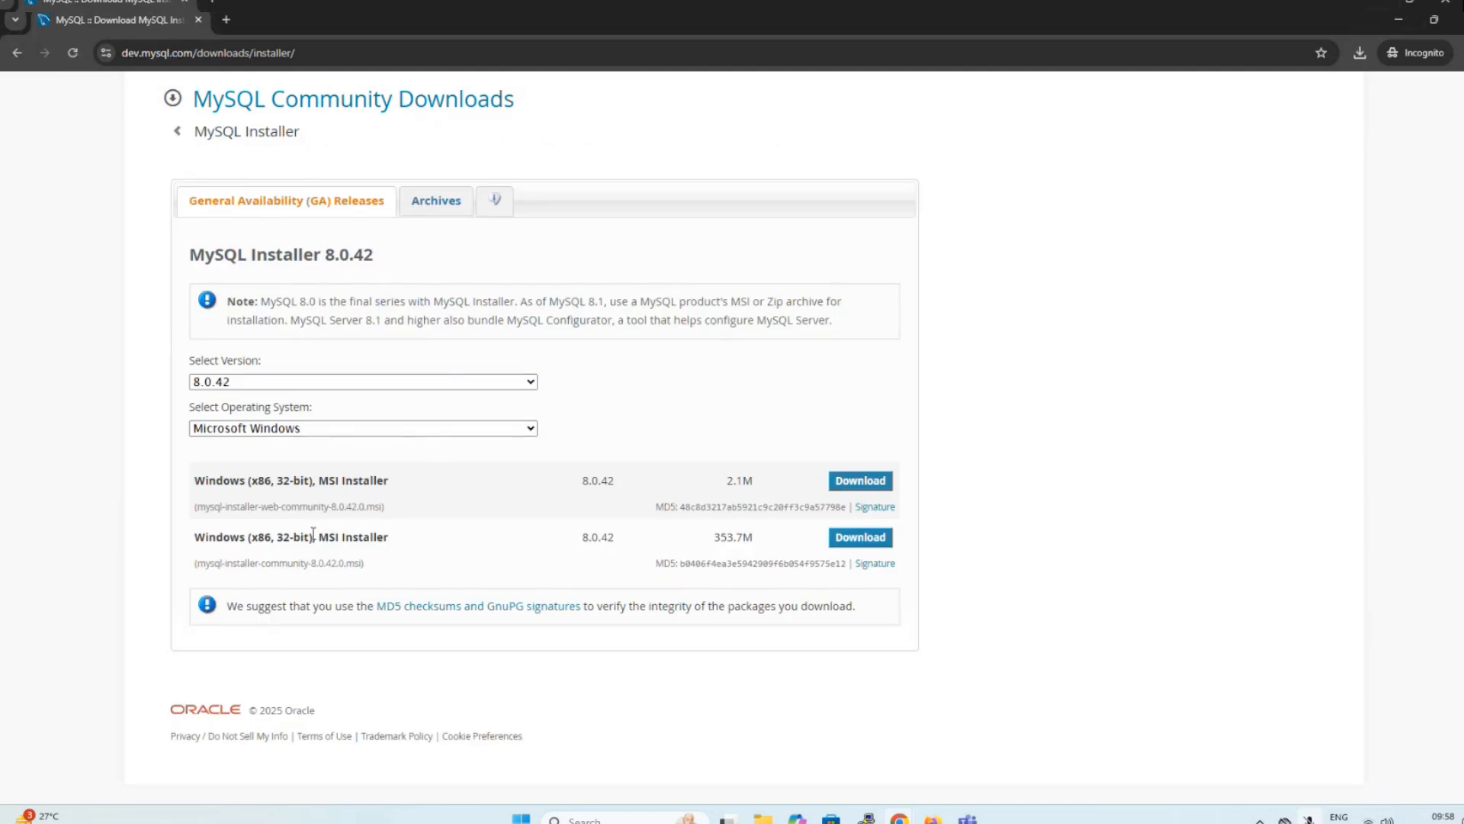
mouse_move(300, 500)
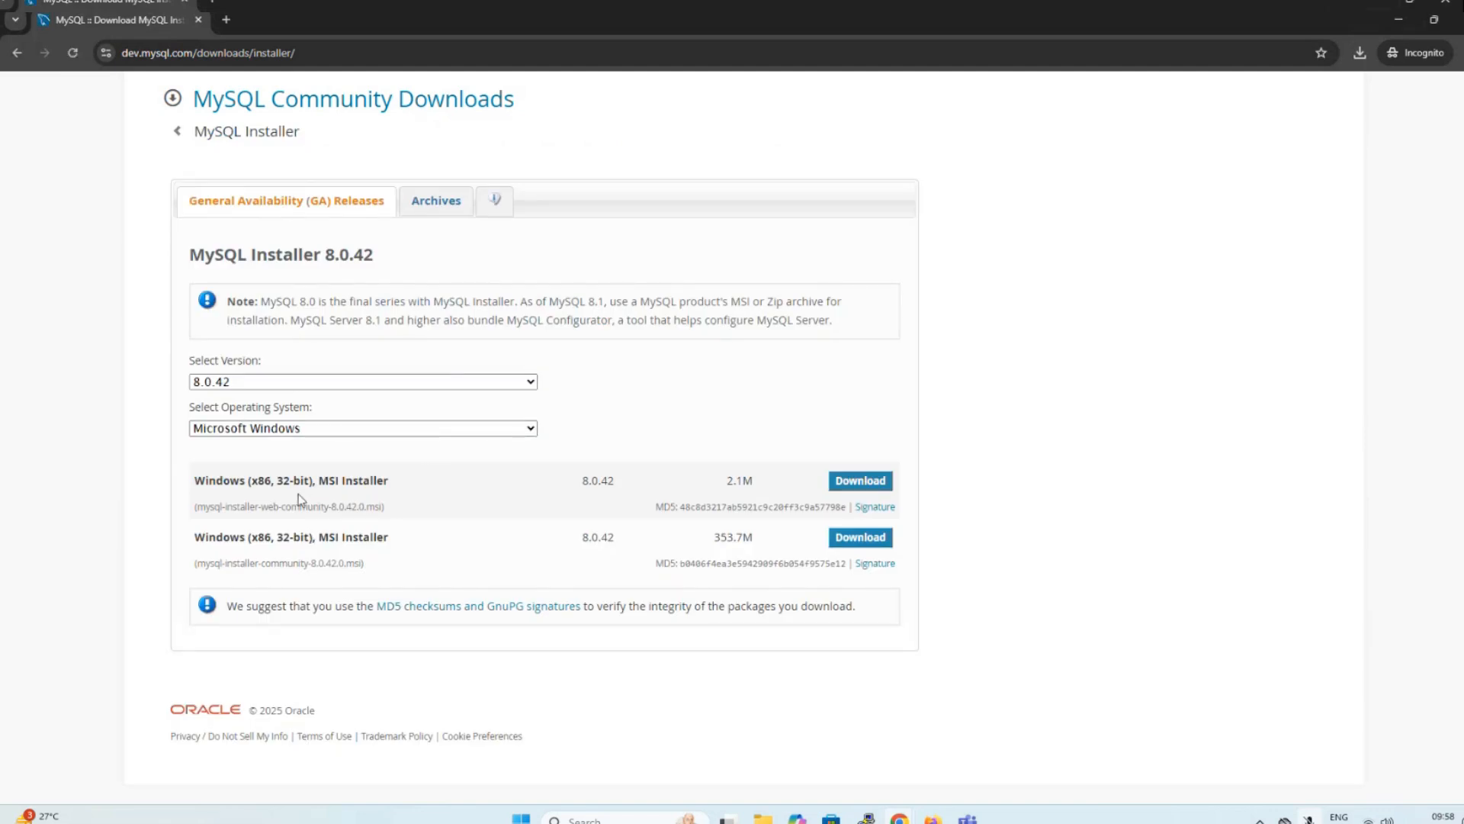
mouse_move(217, 559)
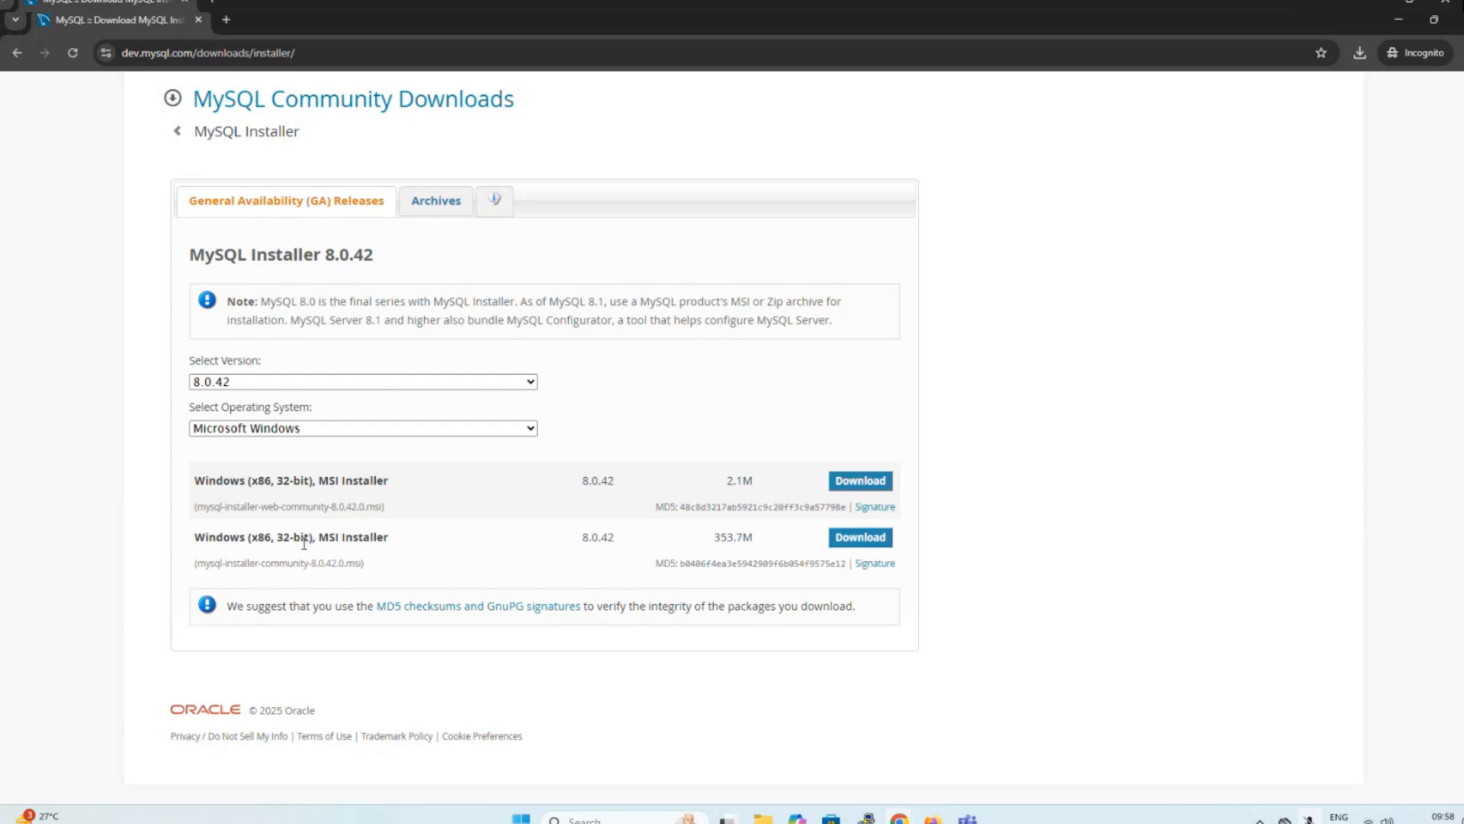
left_click(860, 537)
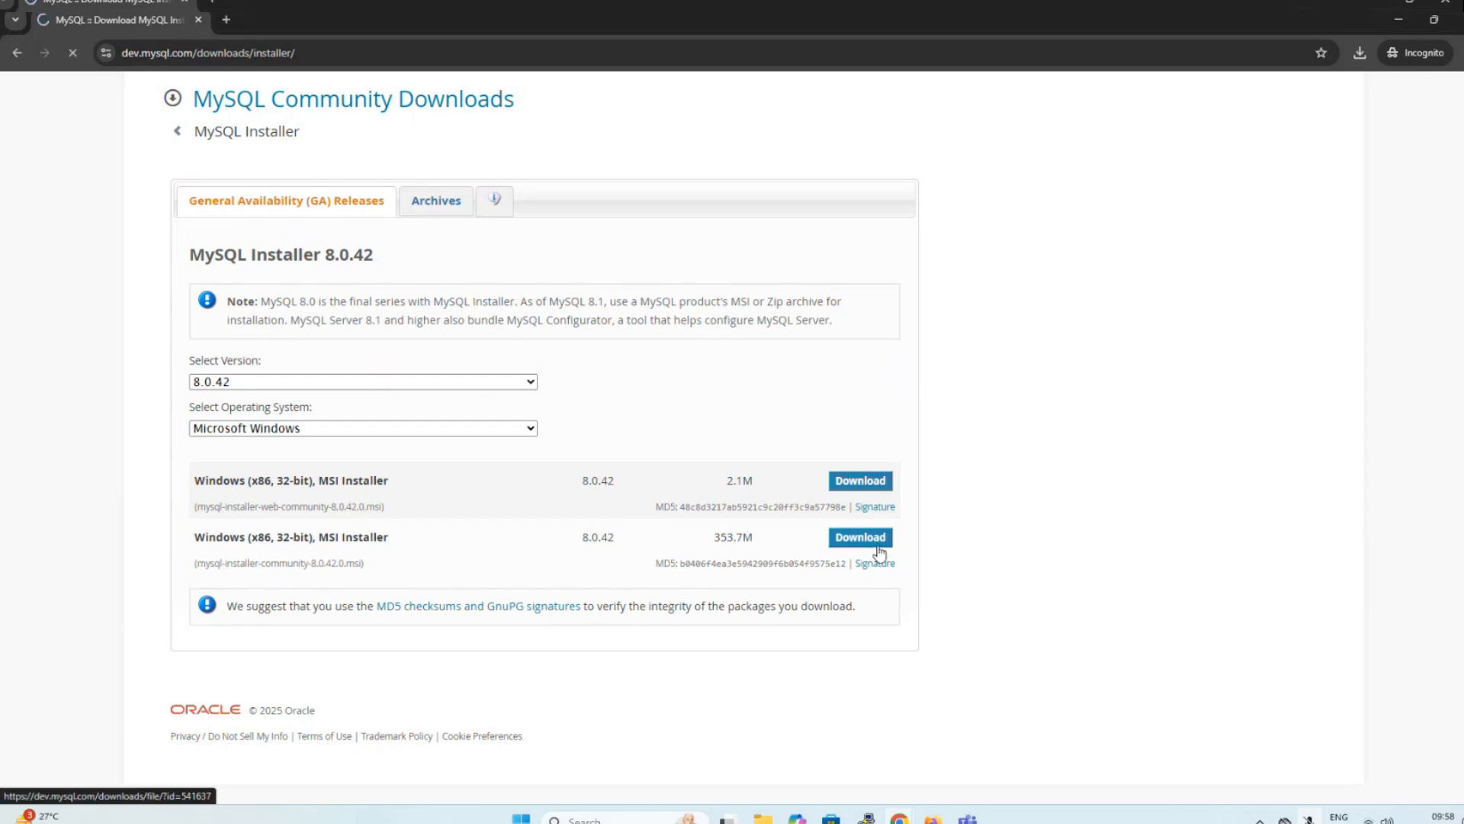
left_click(860, 537)
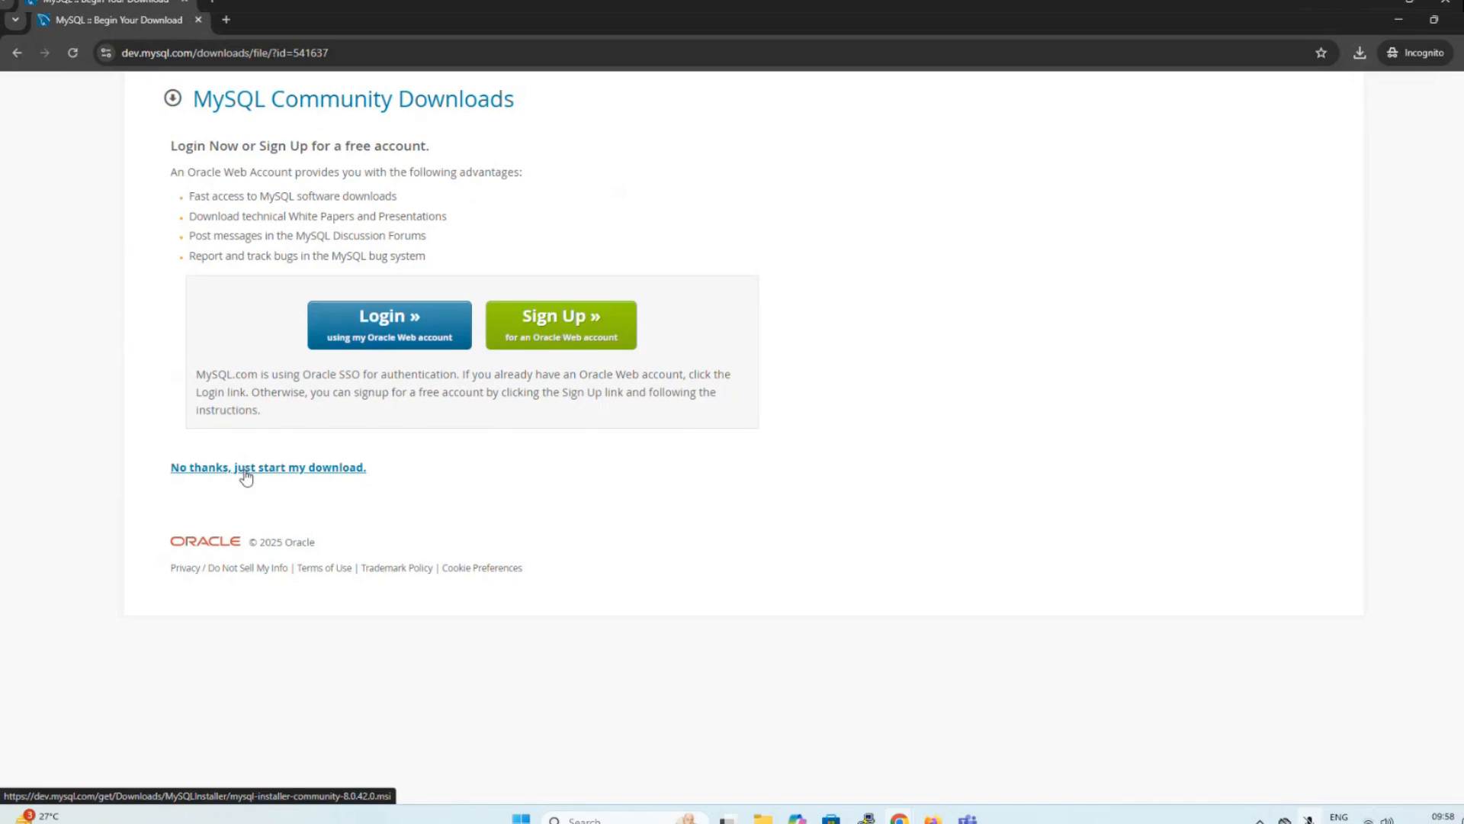
left_click(268, 468)
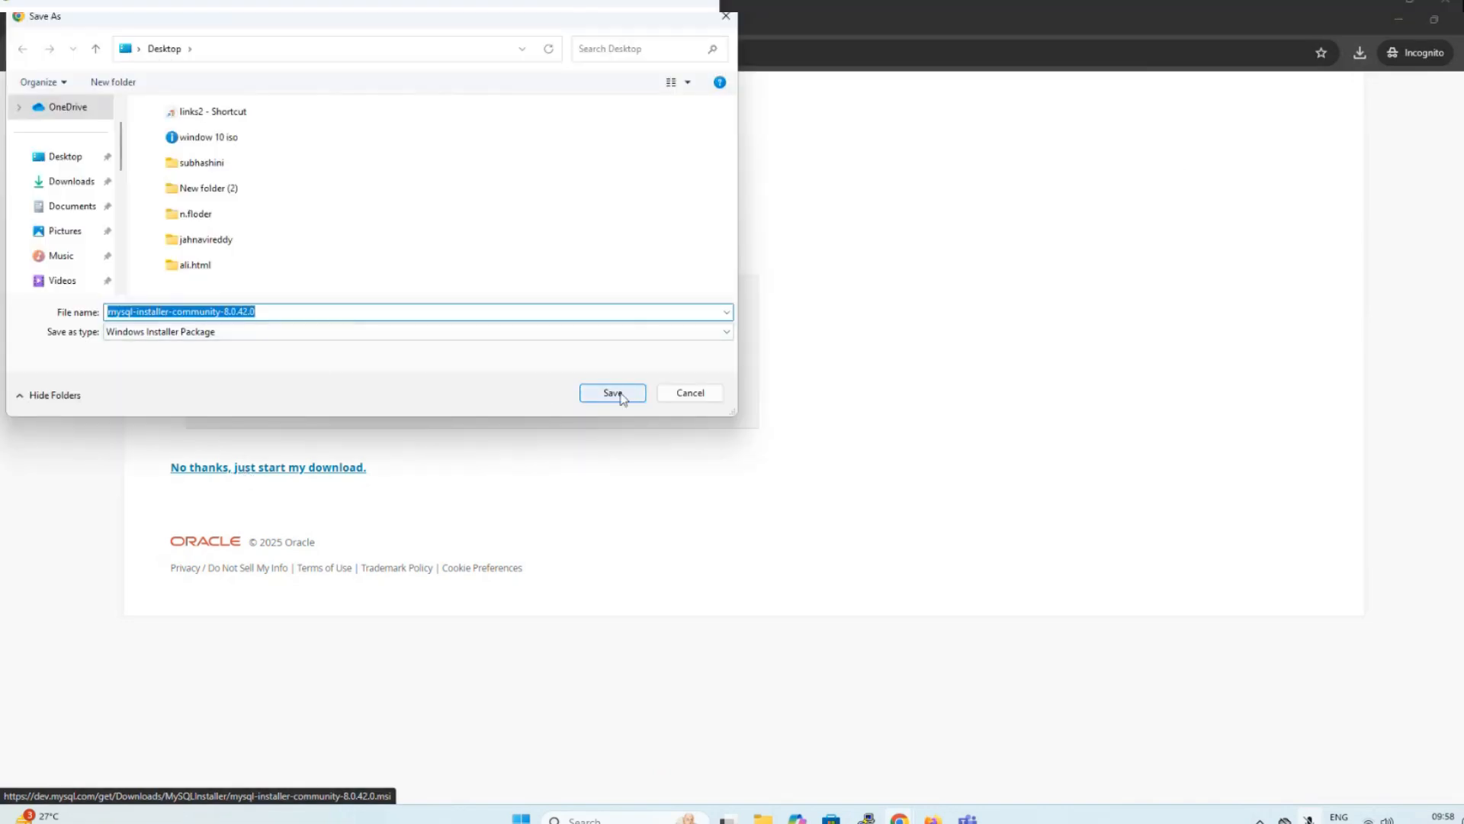
left_click(611, 393)
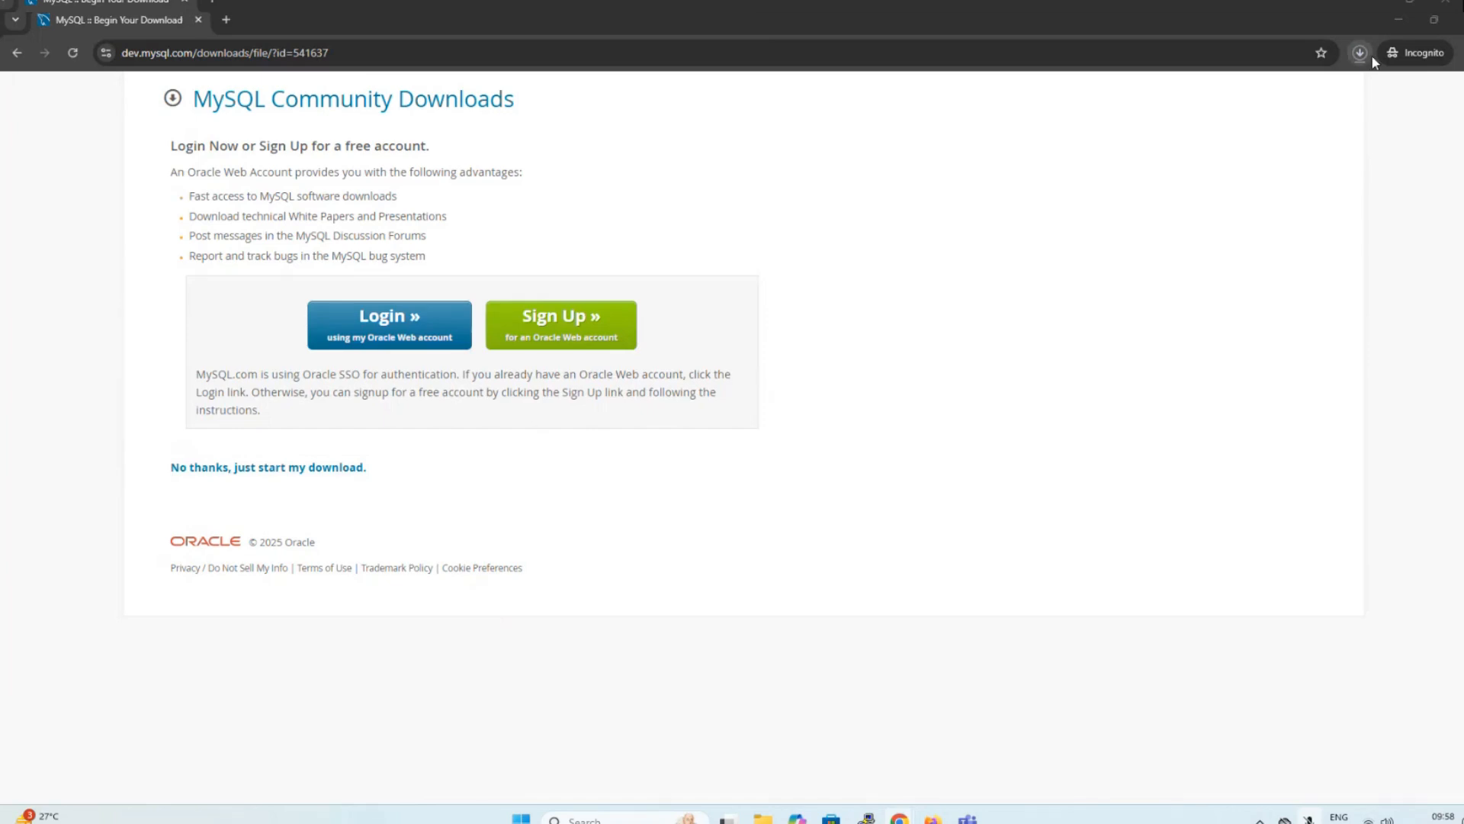
Launch mysql-installer-community-8.0.42.0 from Downloads and choose the Full setup type.
left_click(1359, 53)
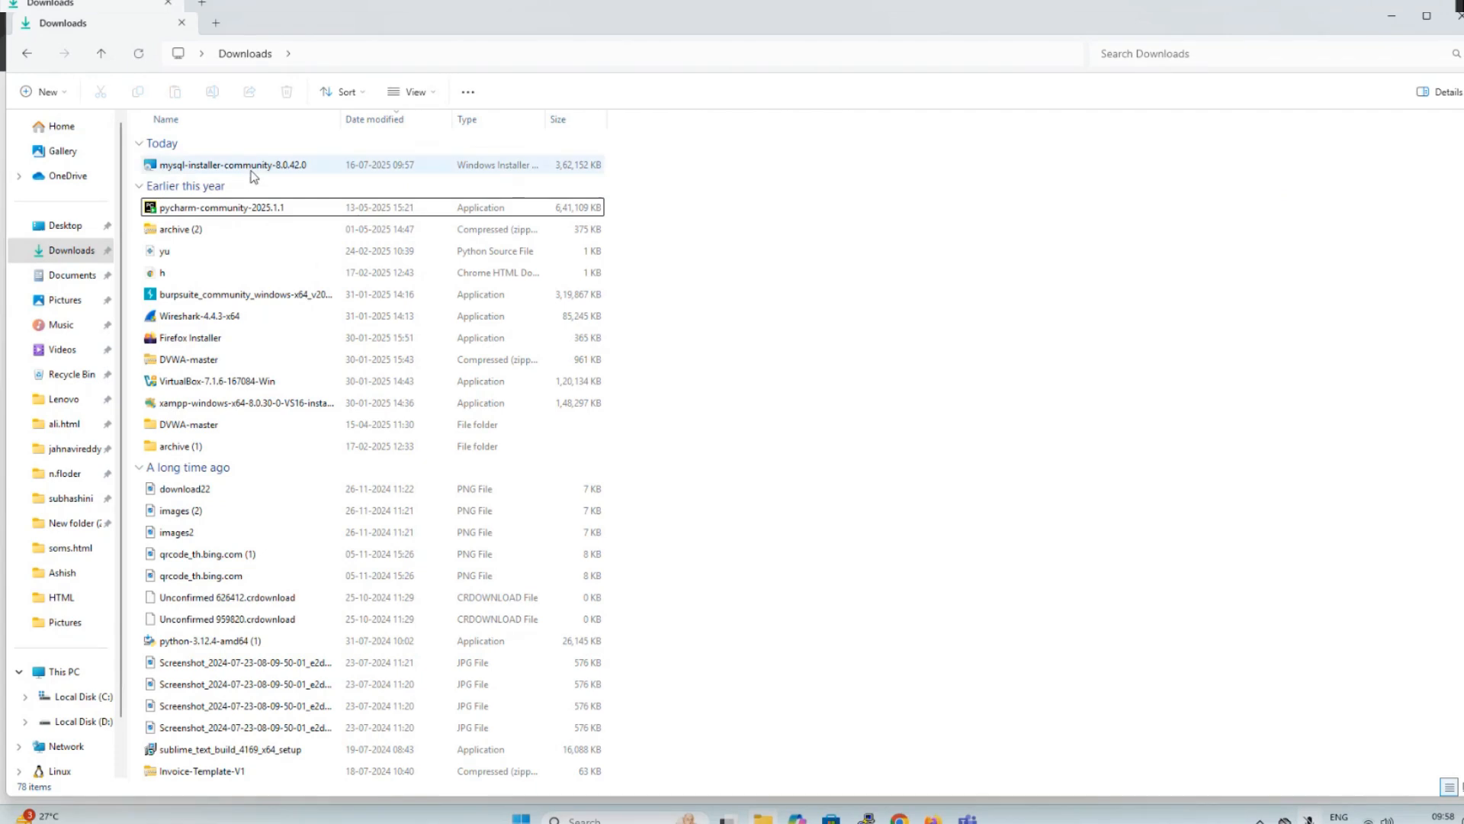
left_click(225, 165)
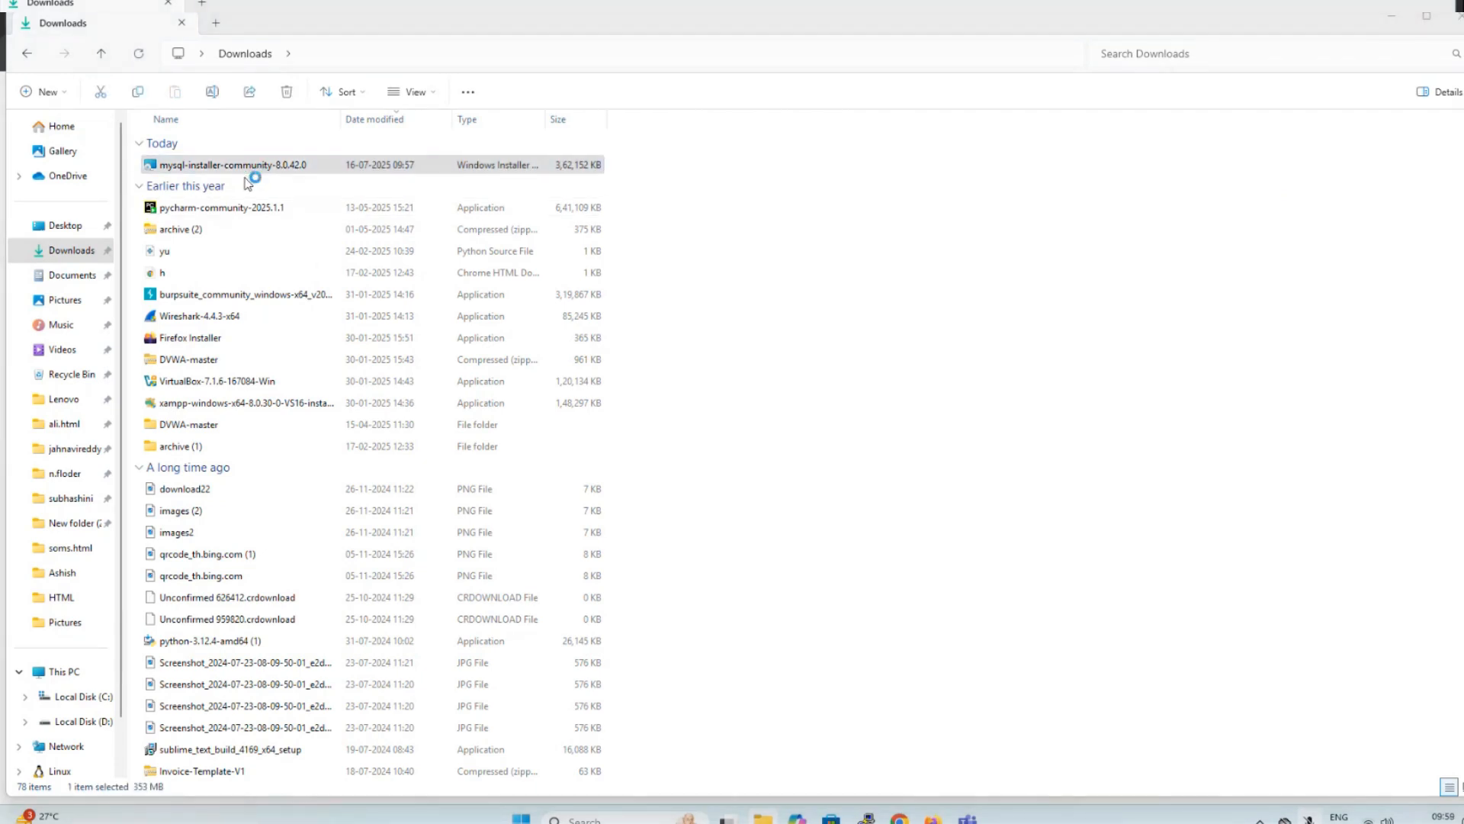
double_click(222, 165)
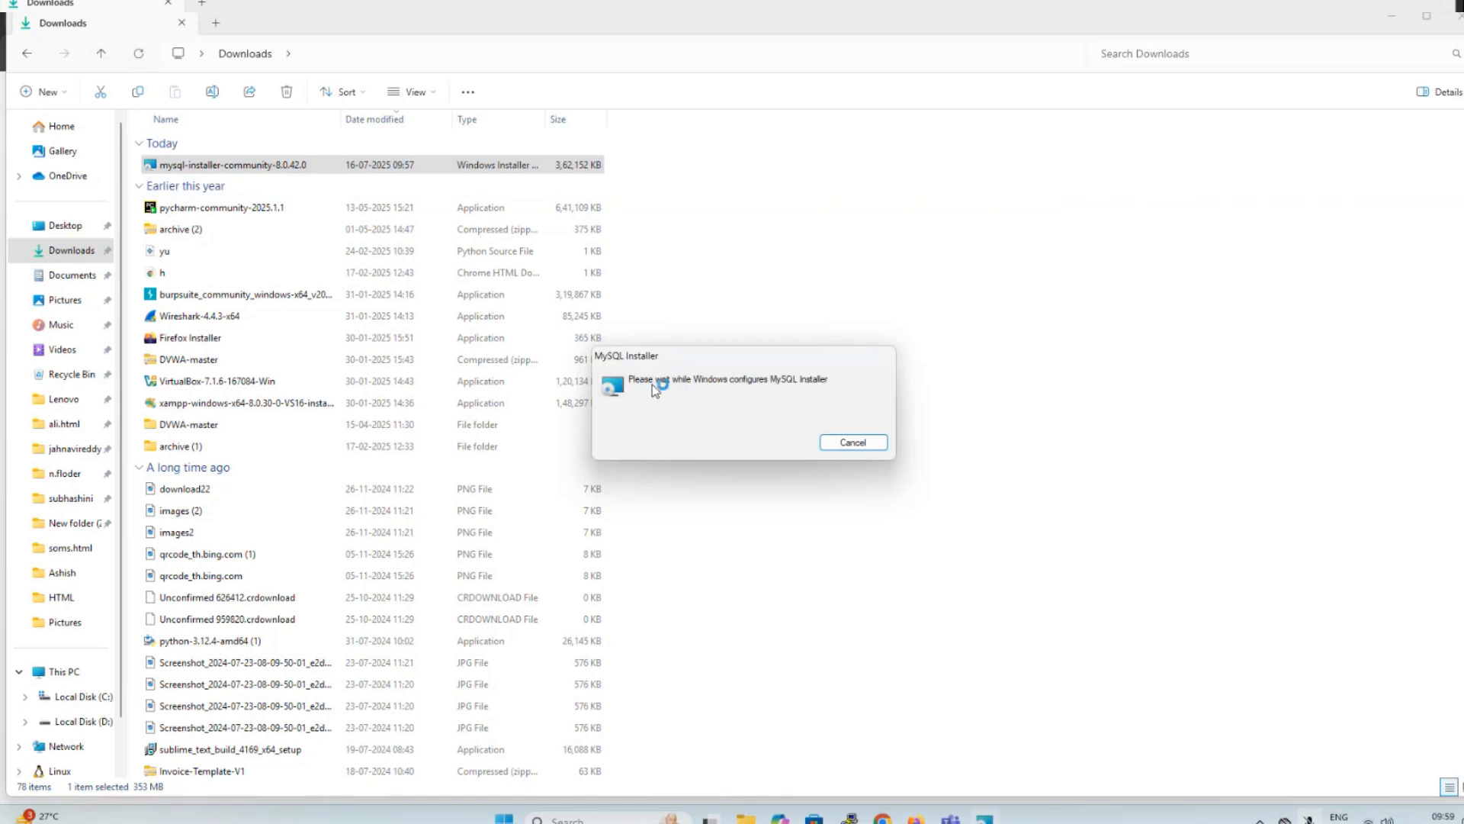
mouse_move(684, 546)
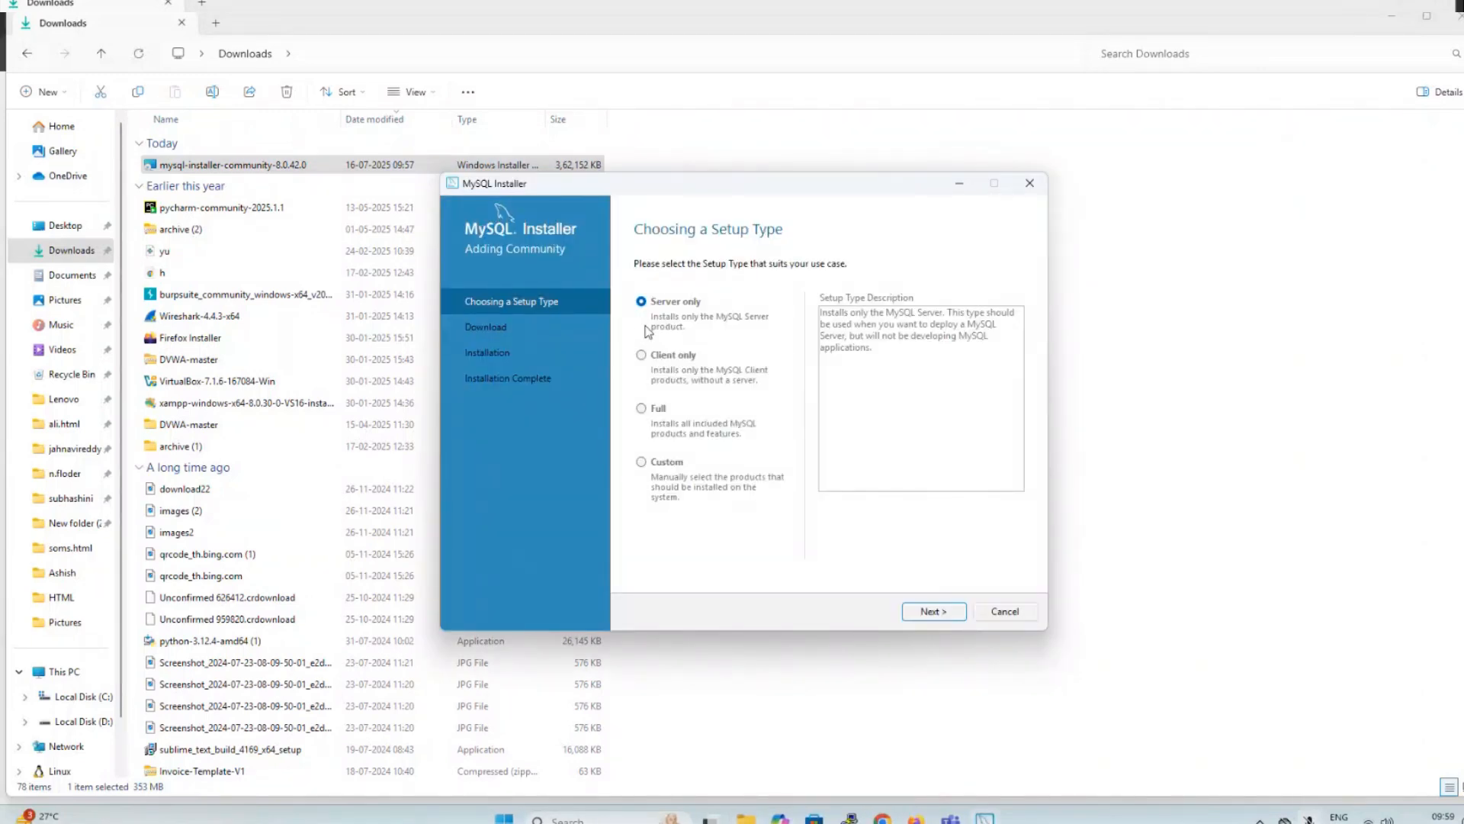
mouse_move(639, 424)
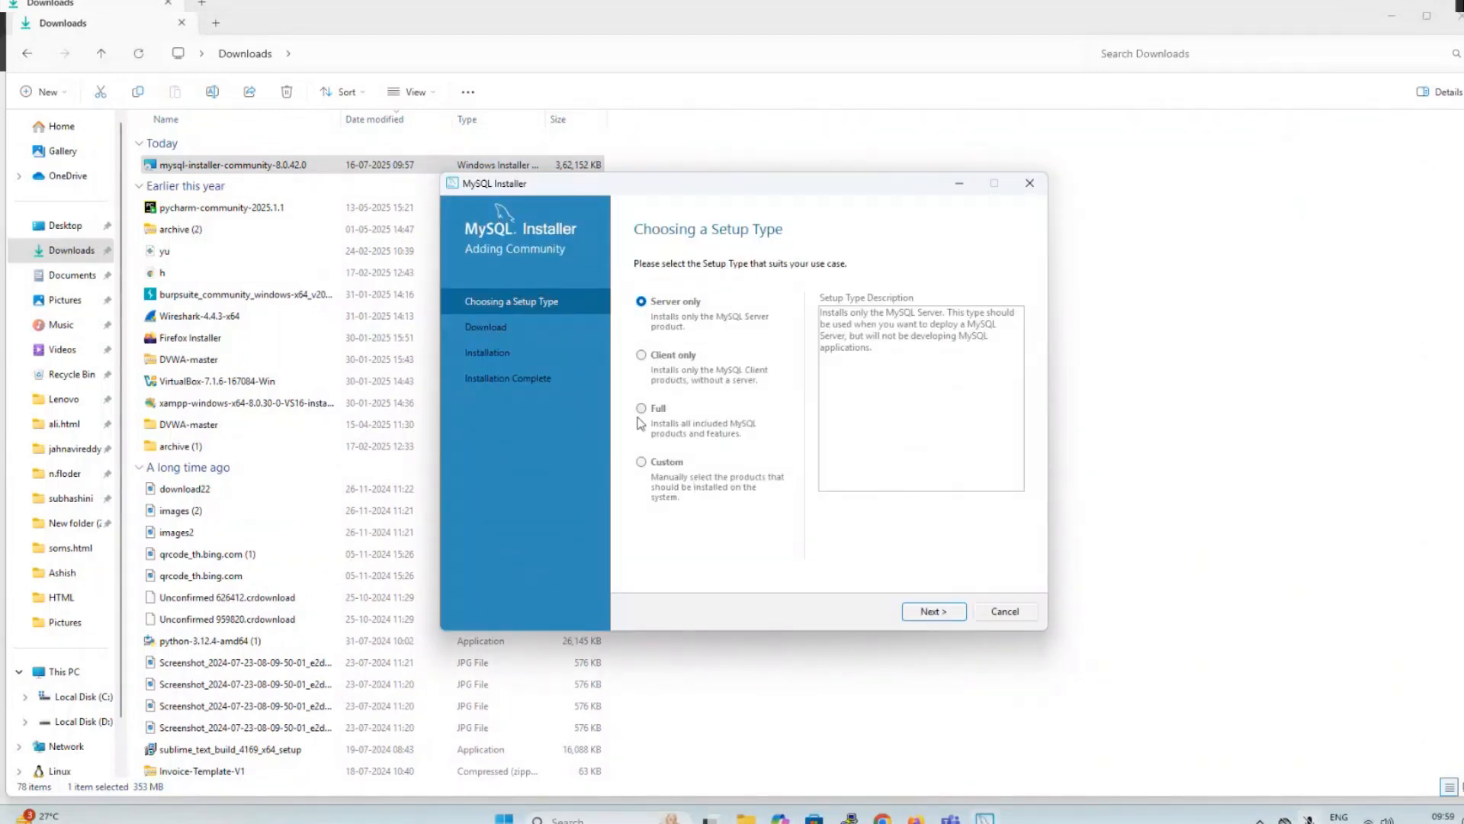
left_click(640, 407)
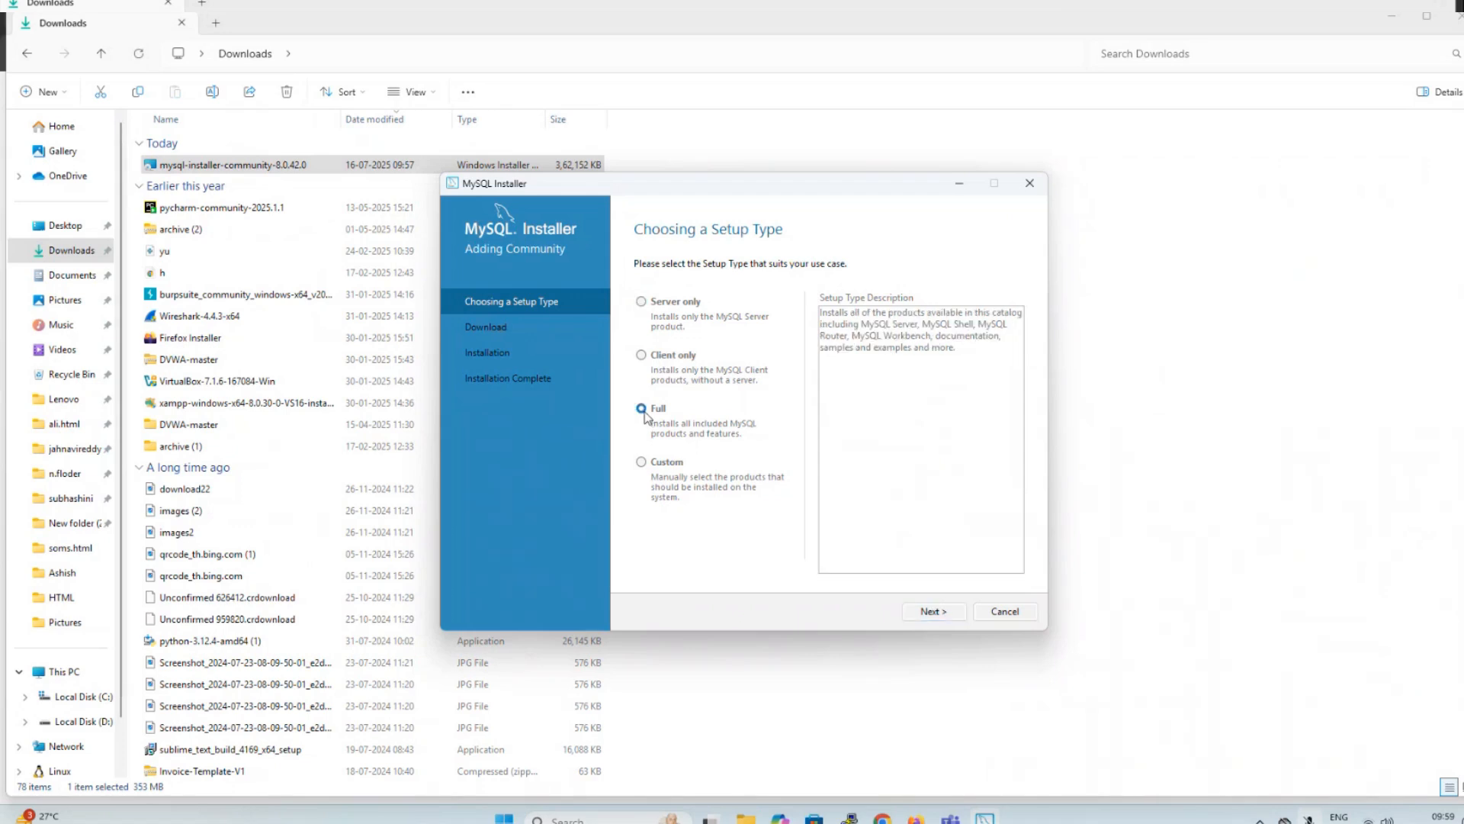
left_click(933, 611)
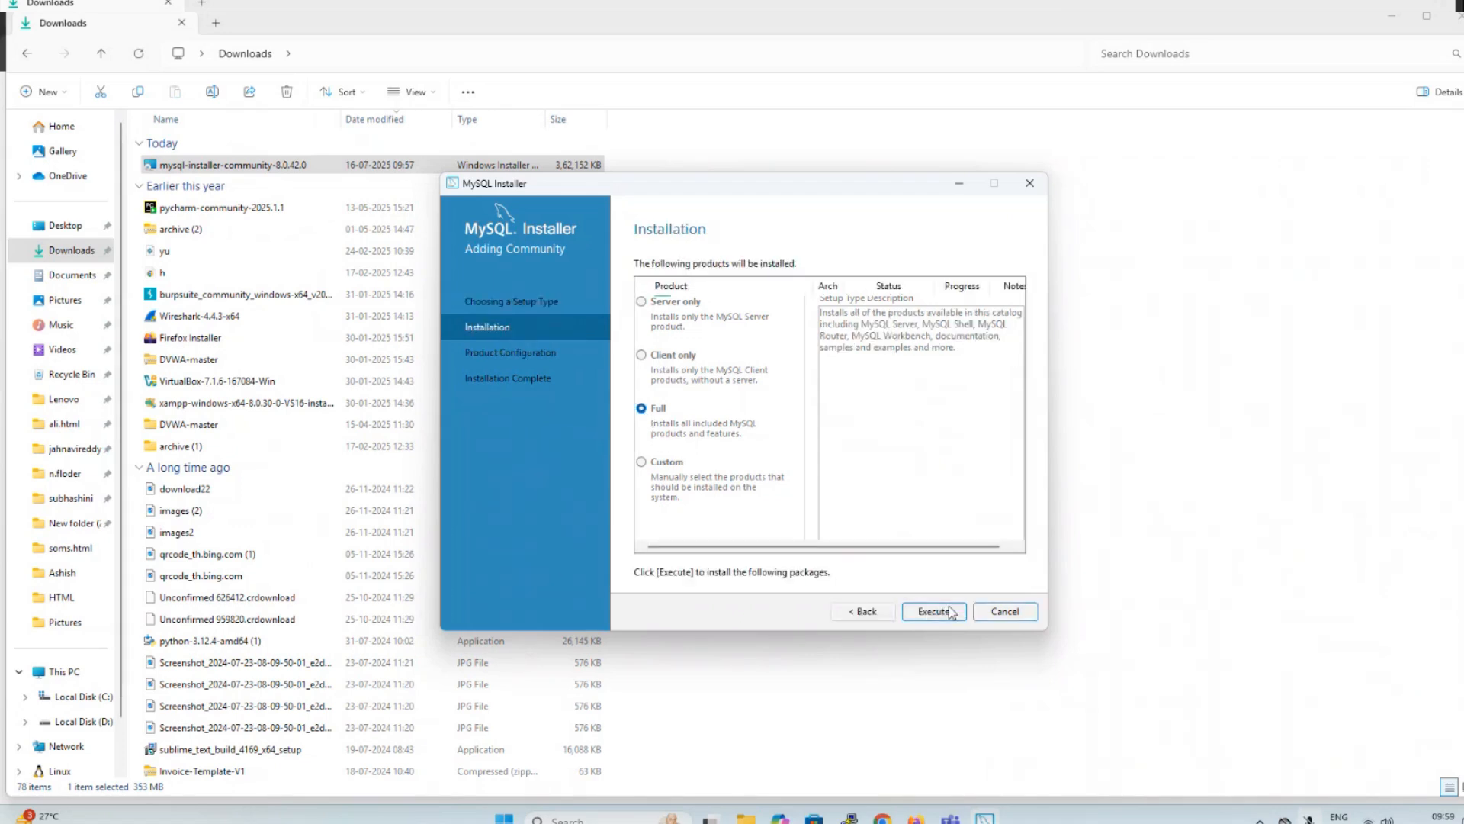
Install the six MySQL 8.0.42 products and continue once all show Complete.
left_click(933, 611)
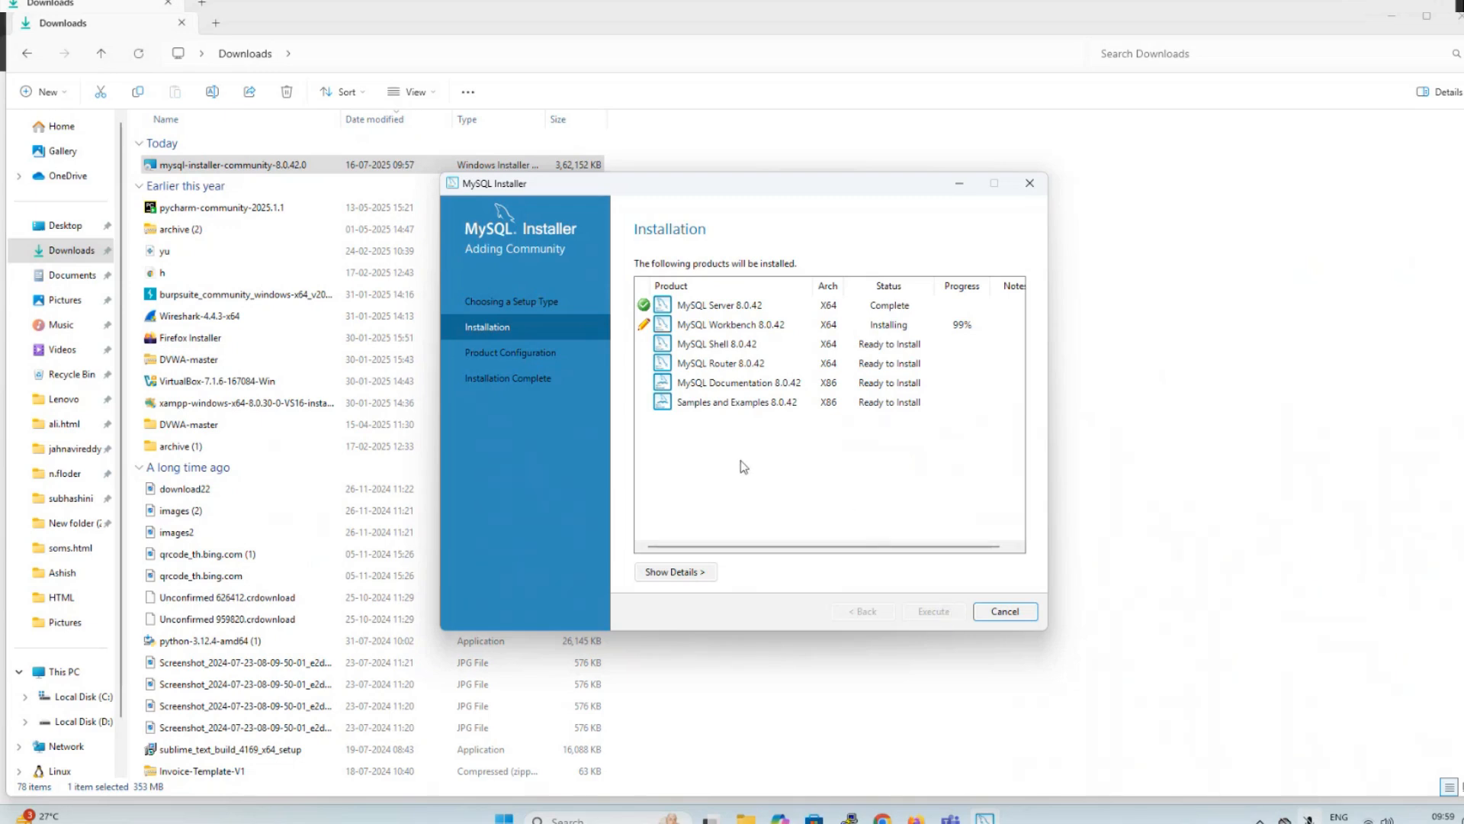
mouse_move(782, 429)
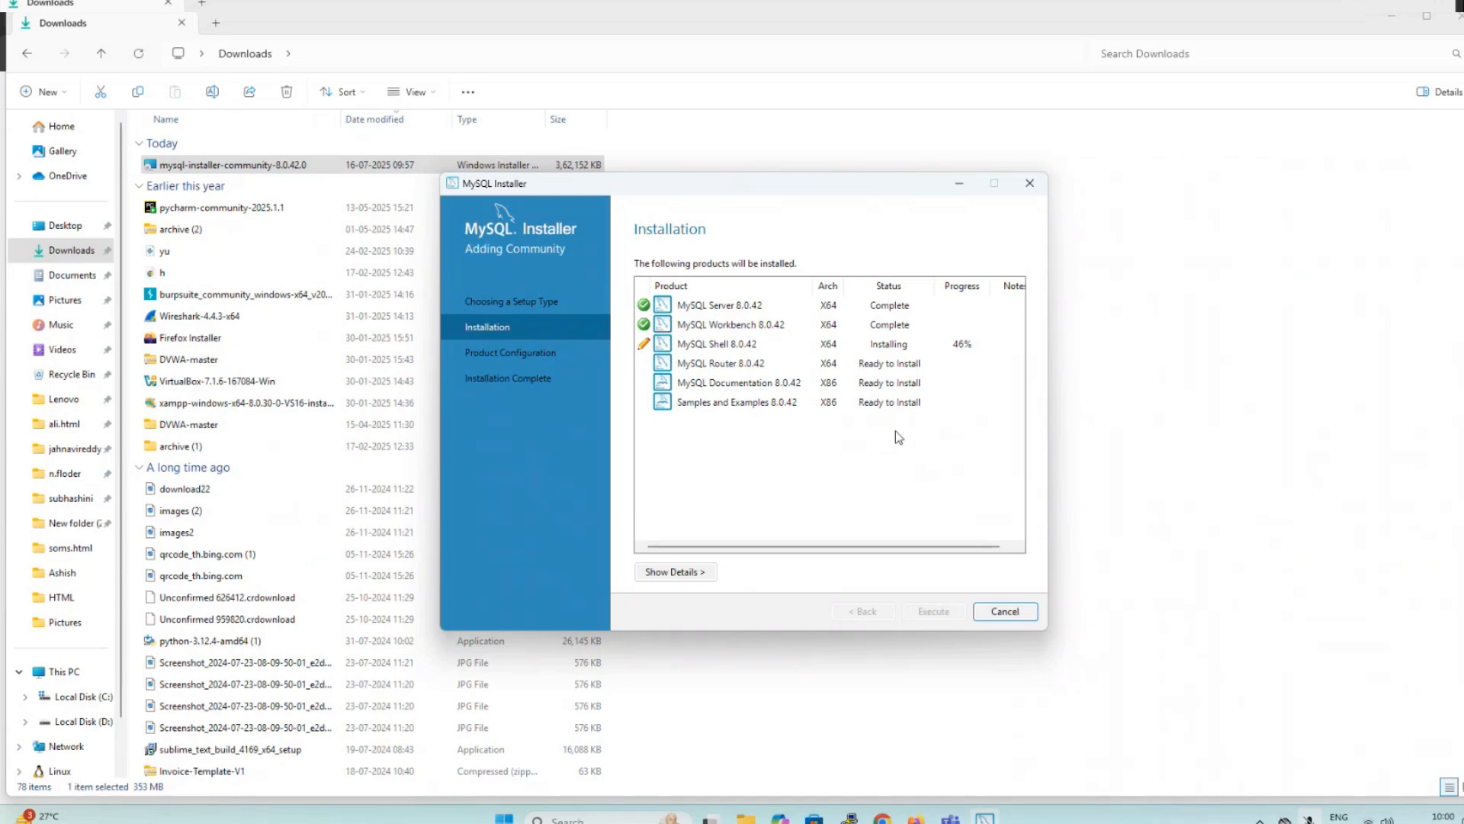
mouse_move(893, 417)
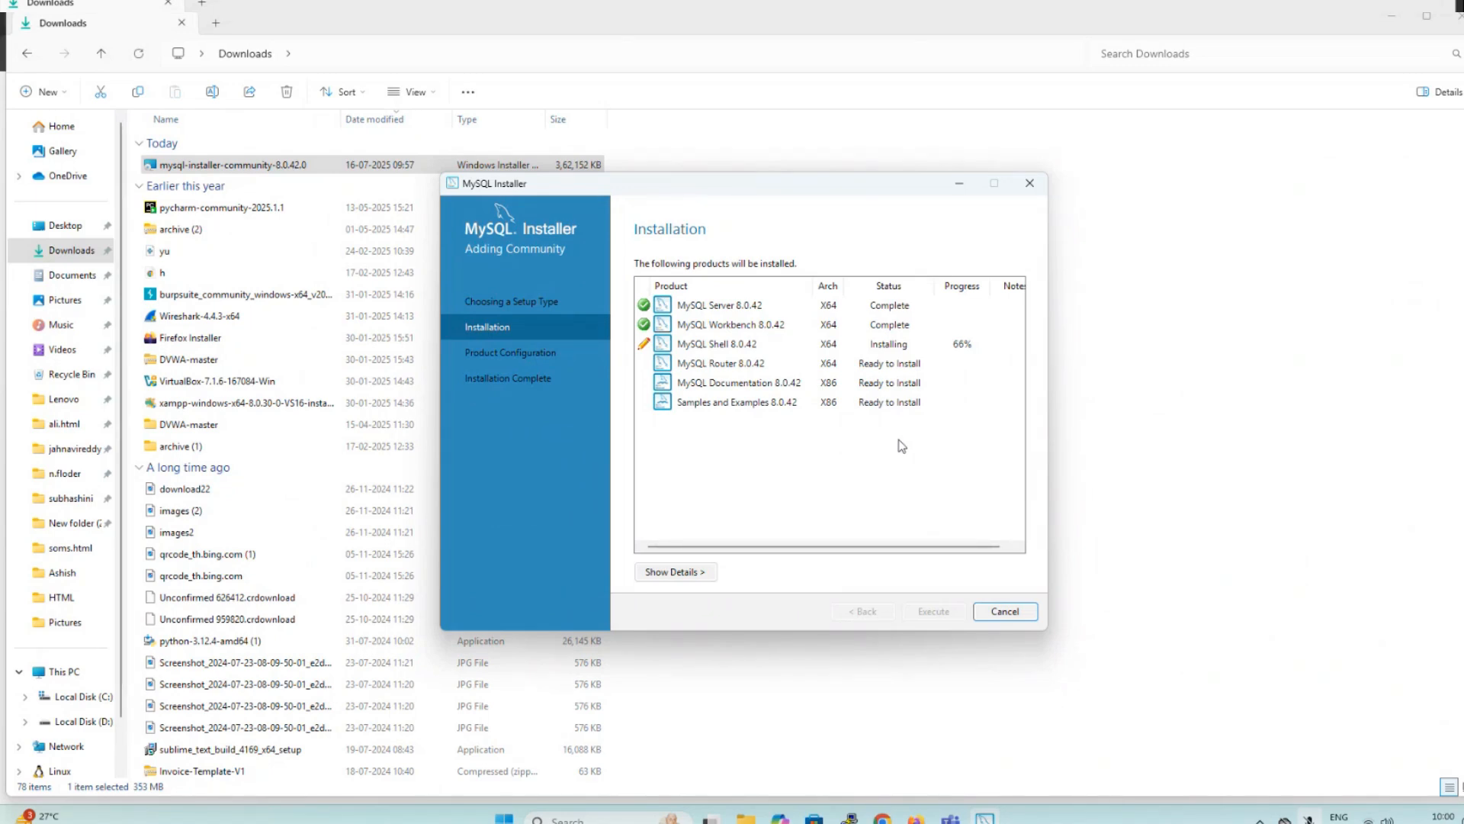
mouse_move(923, 502)
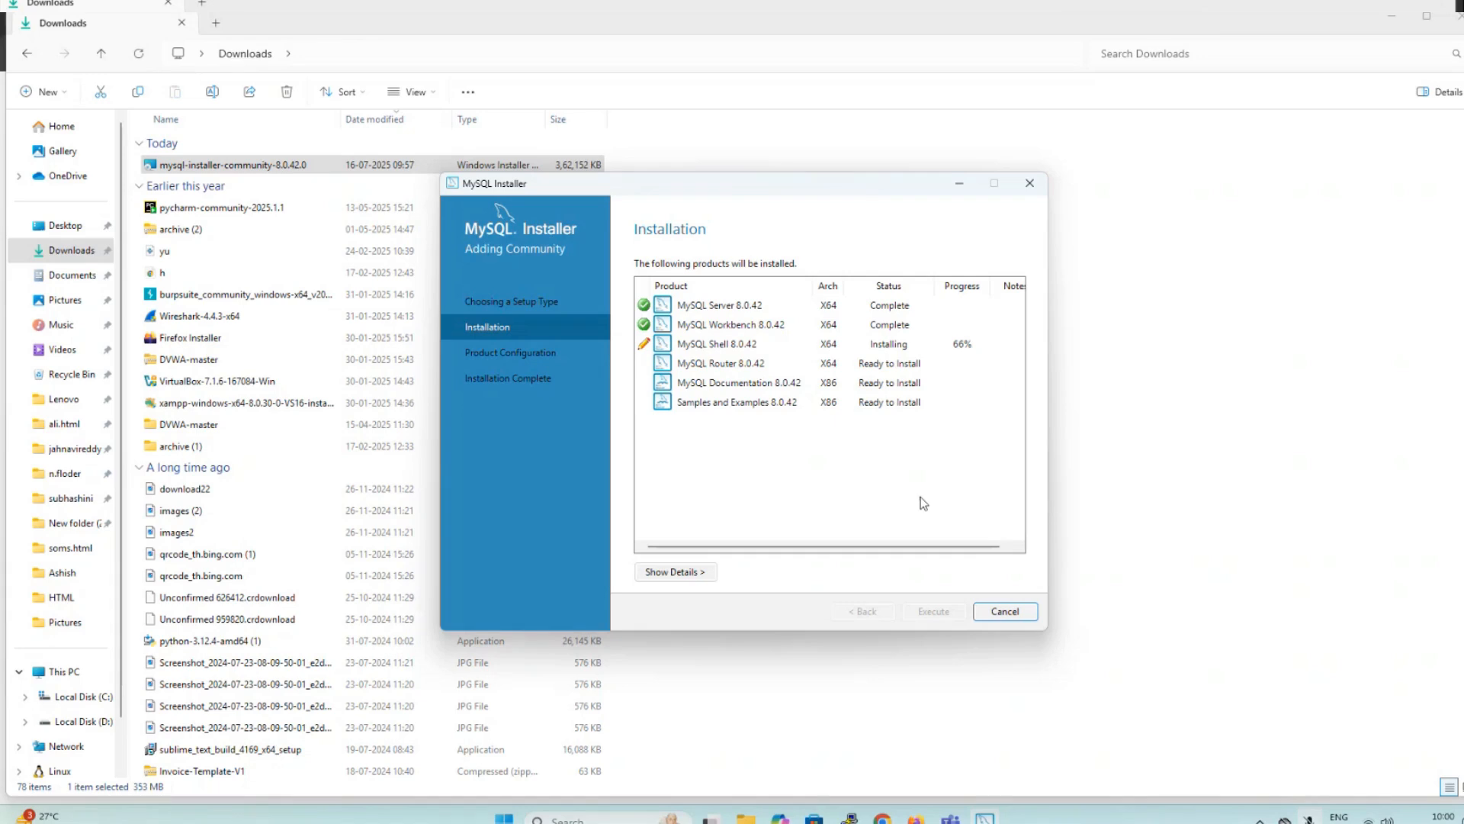
mouse_move(686, 373)
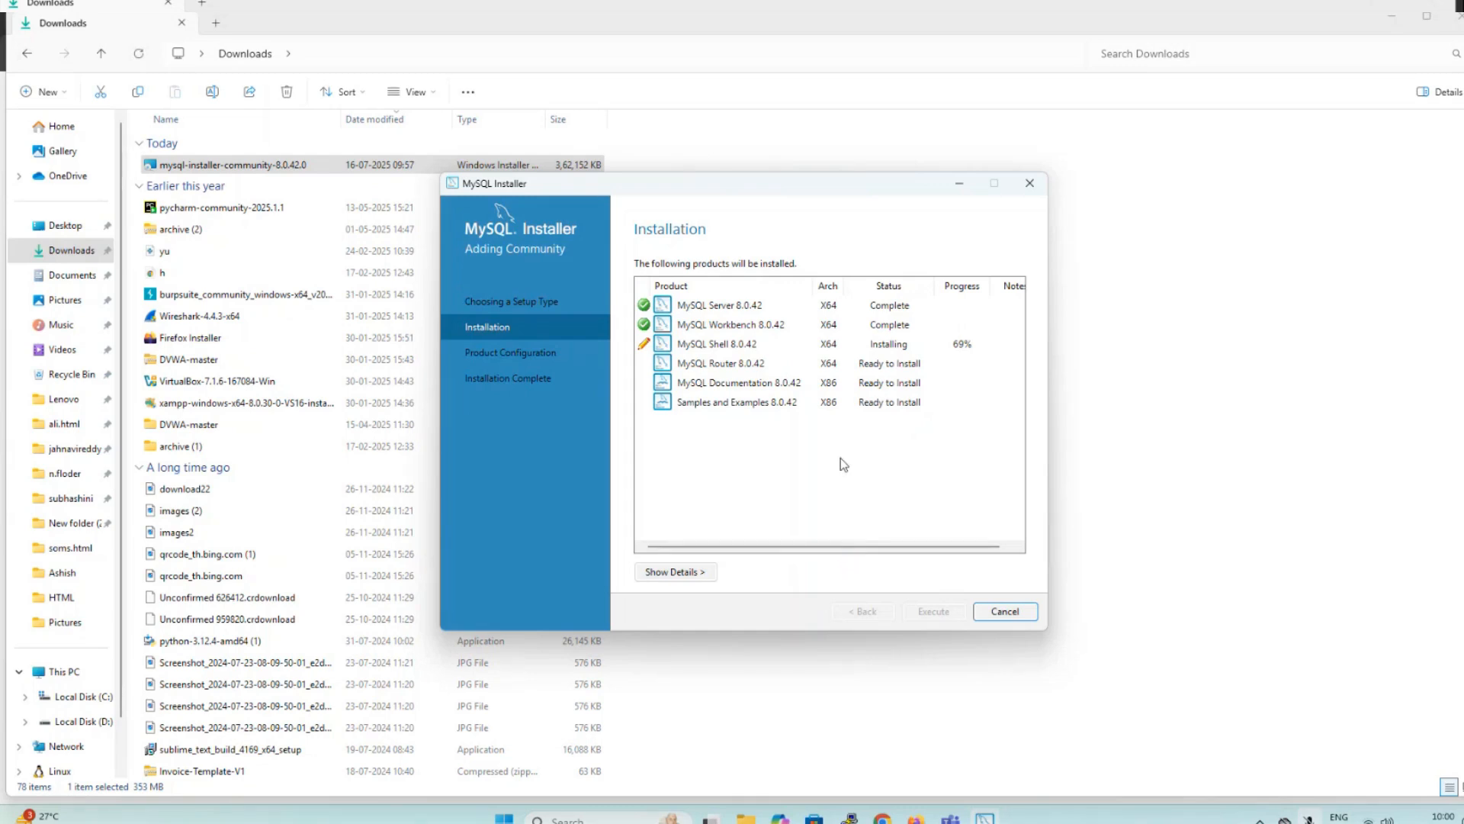
mouse_move(827, 439)
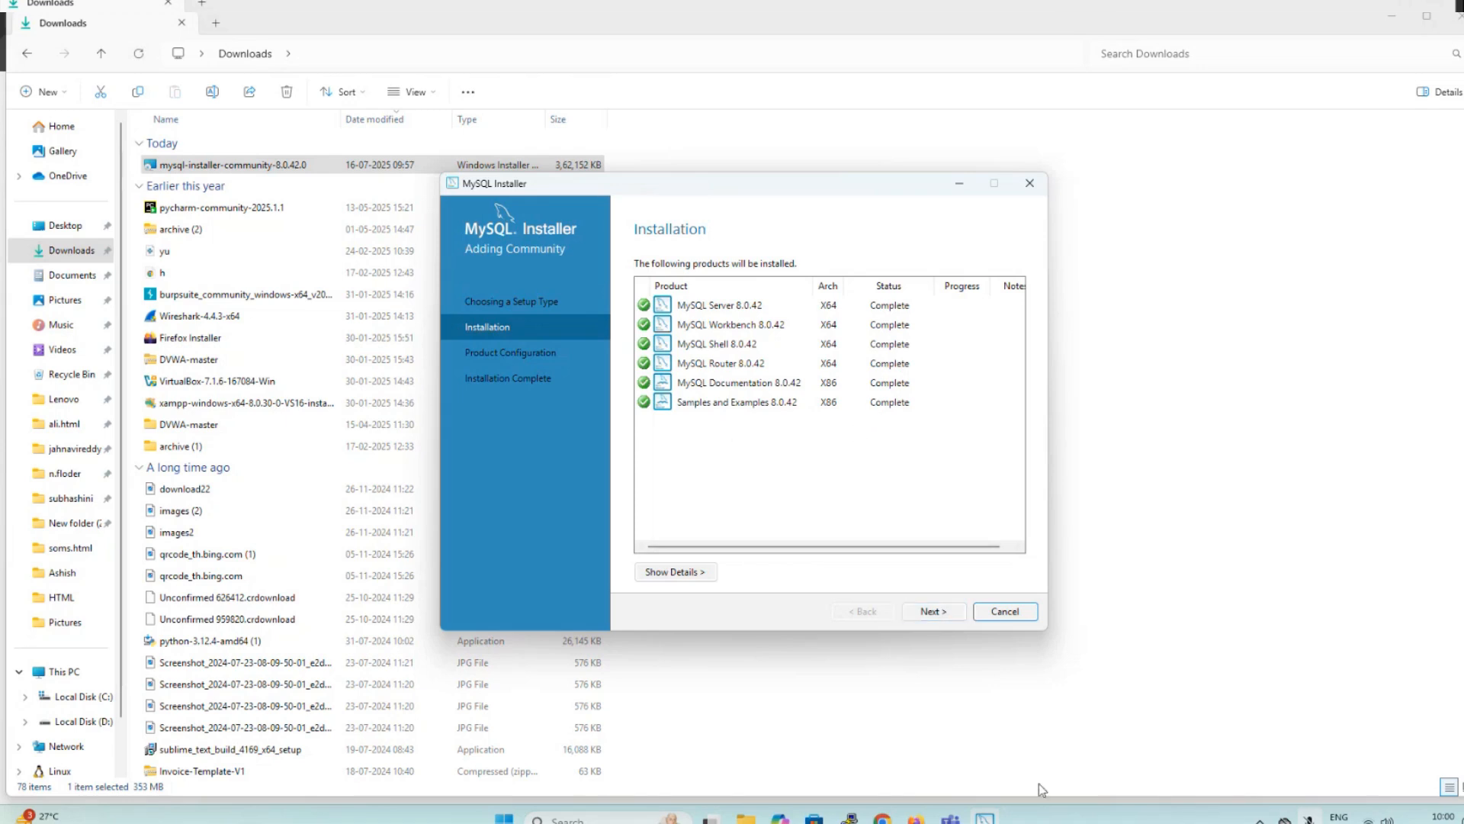
left_click(933, 610)
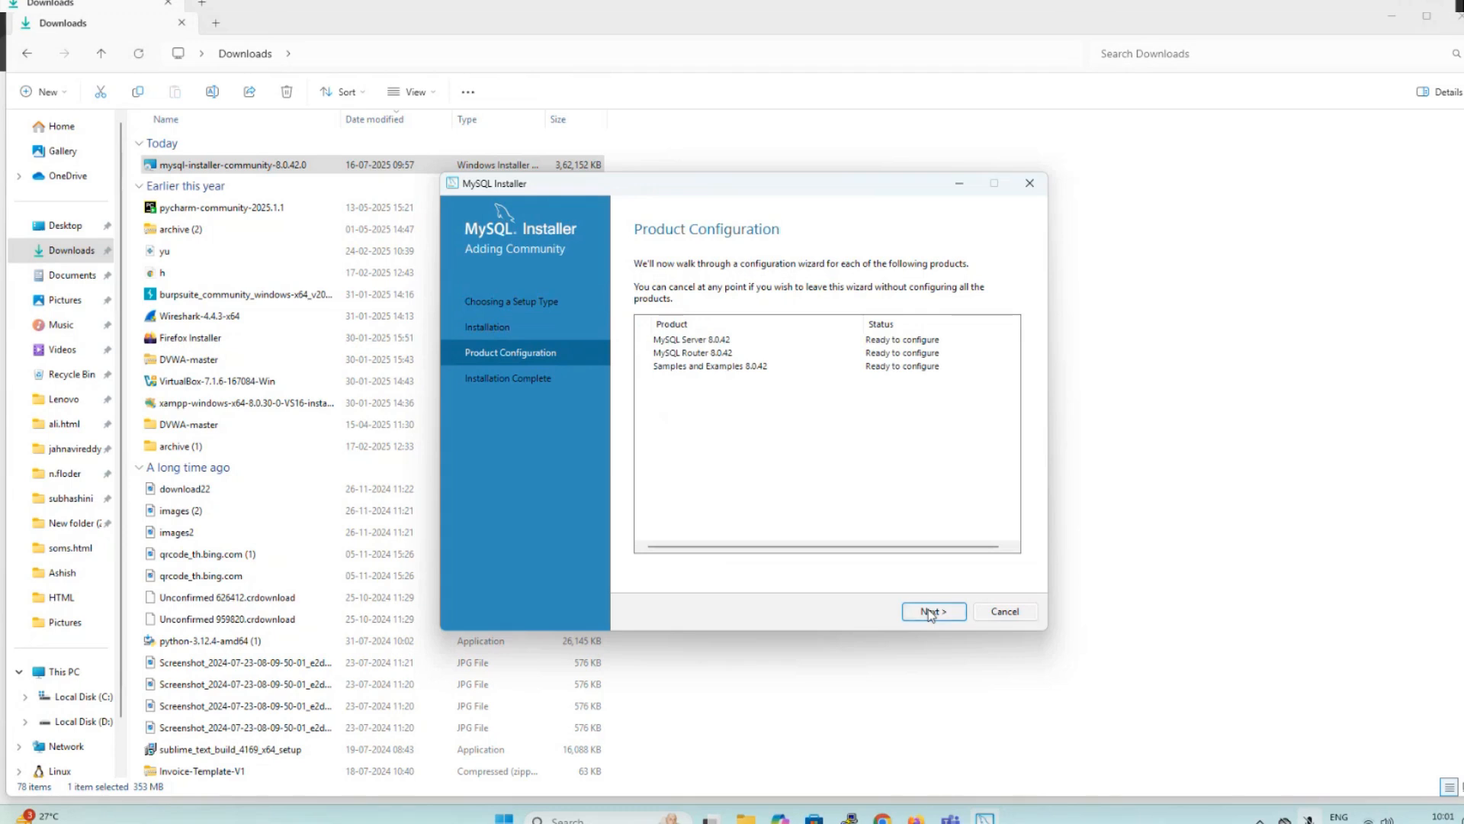
Accept the Development Computer, port 3306 and strong password authentication defaults.
left_click(933, 611)
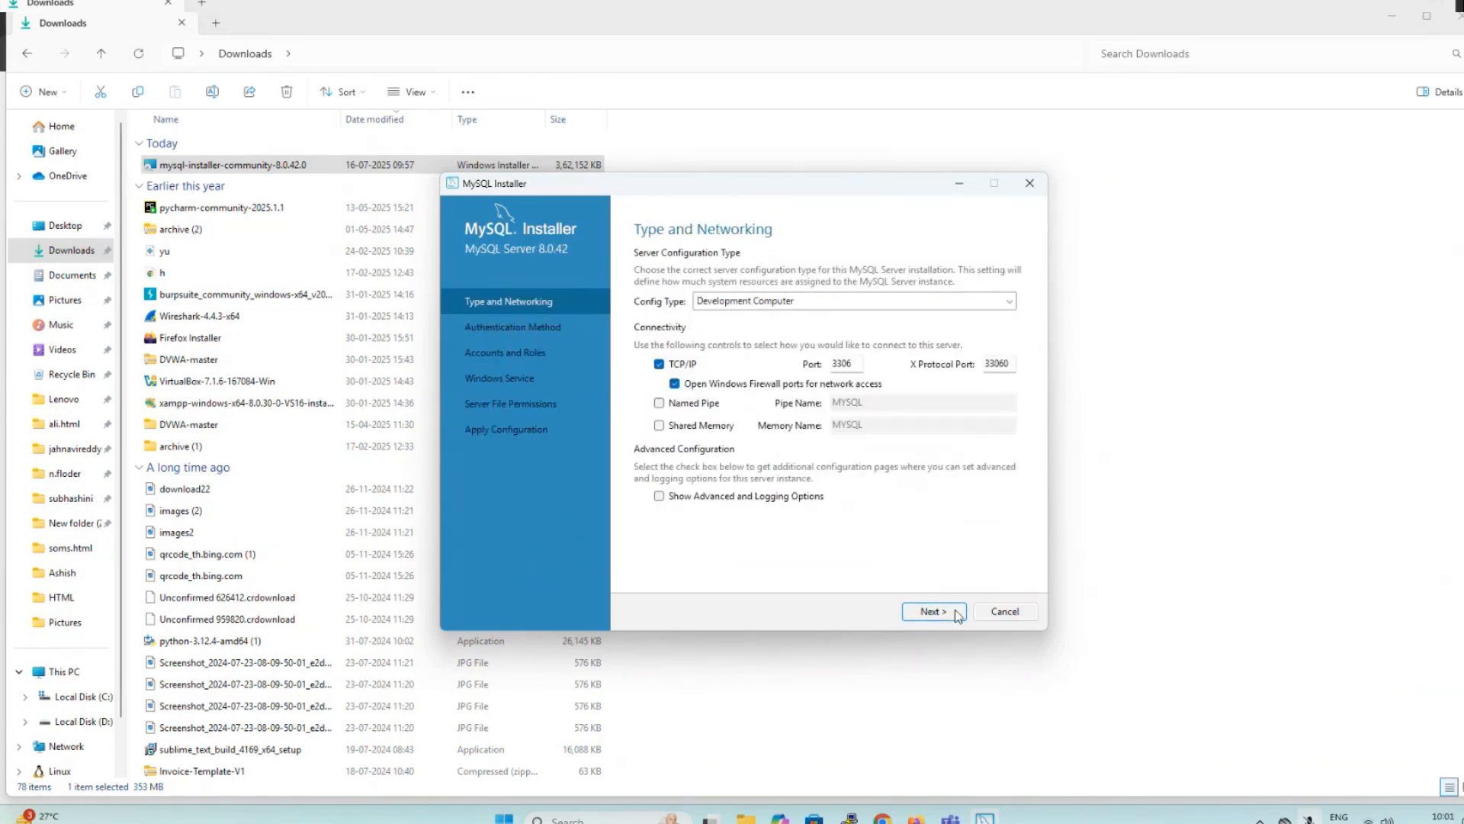
left_click(933, 610)
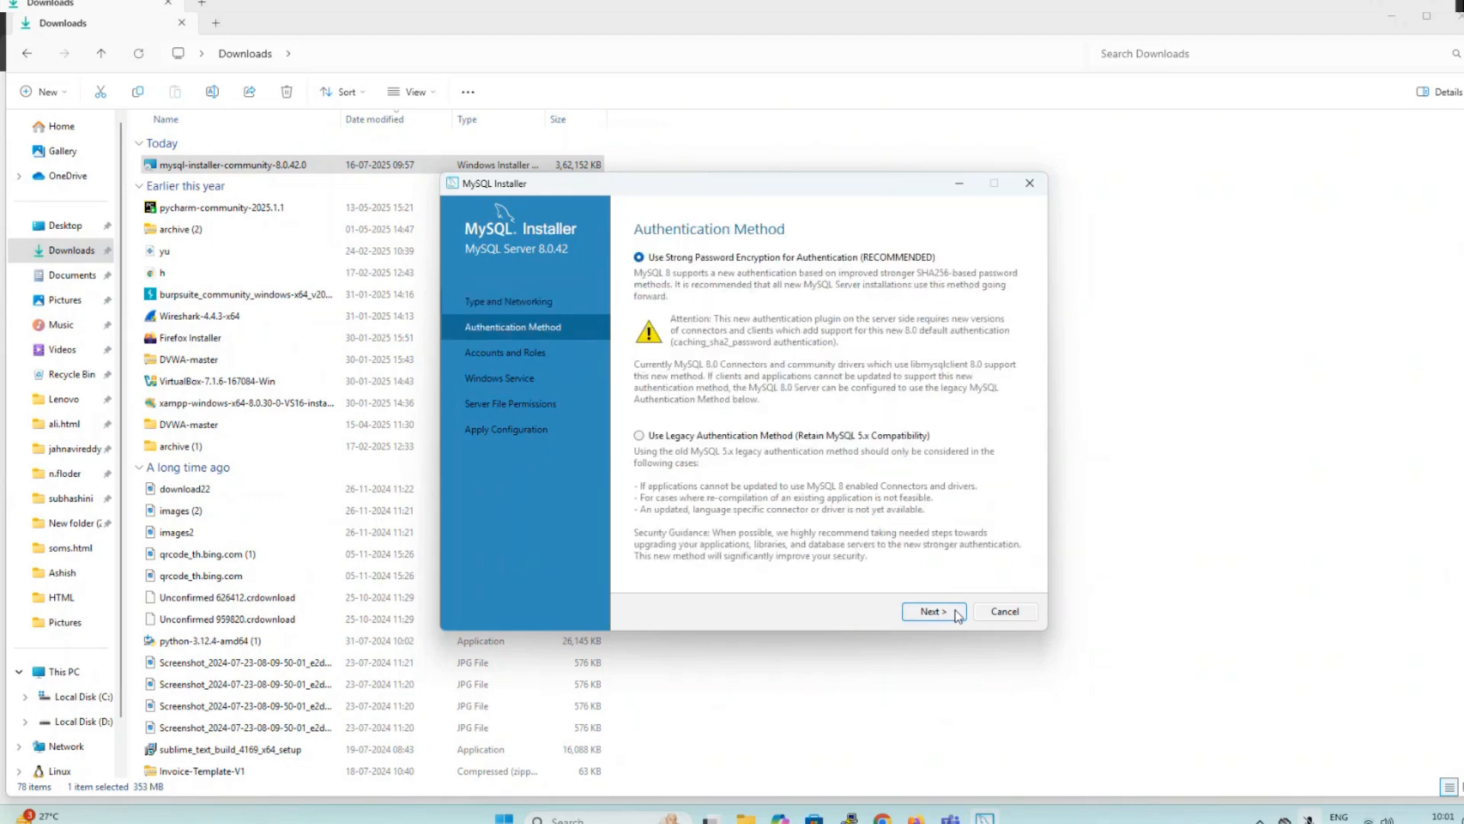
left_click(934, 611)
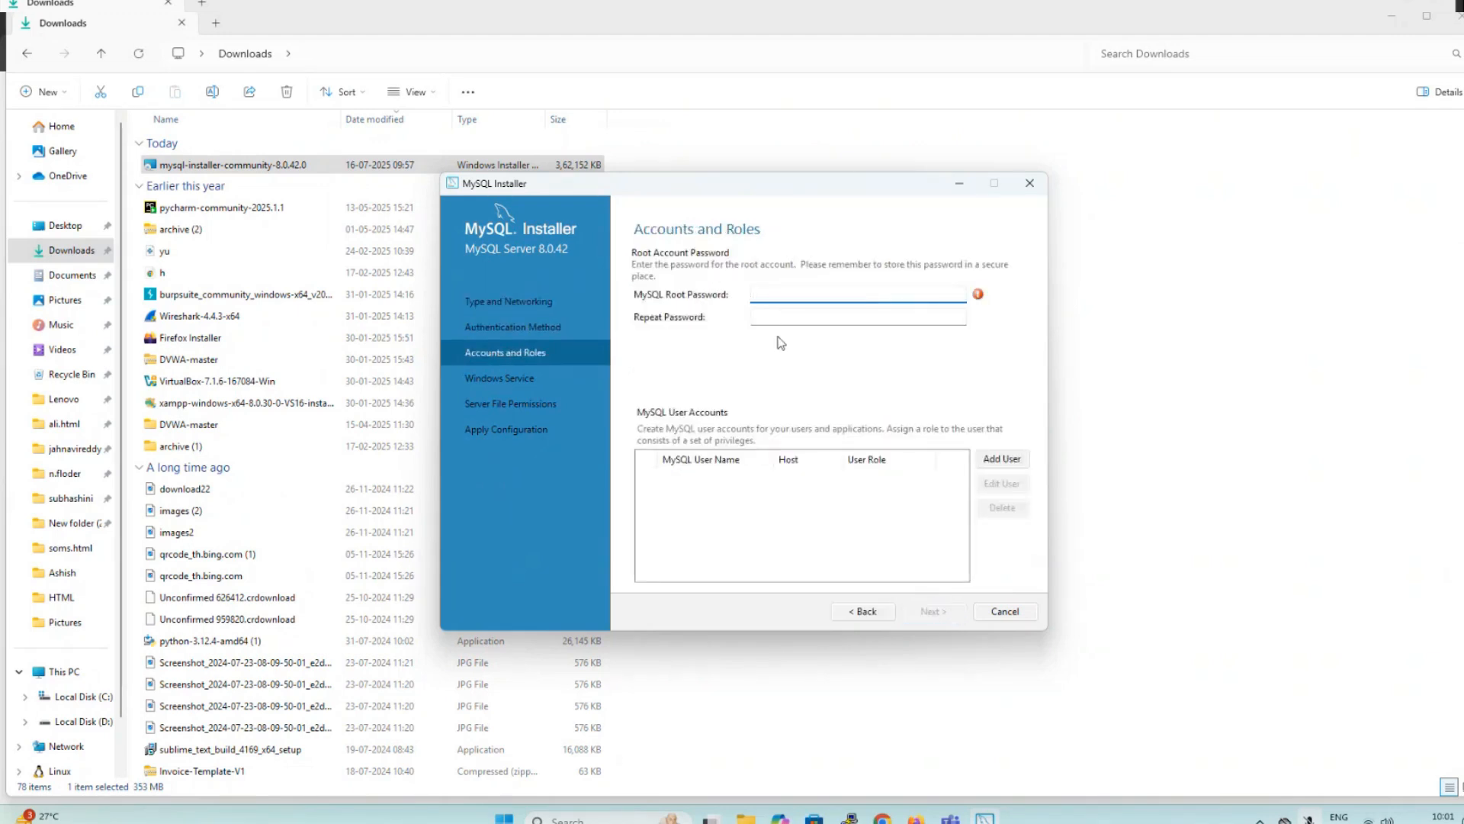
Enter and confirm the root password, keeping default service and file permission settings.
type("••••")
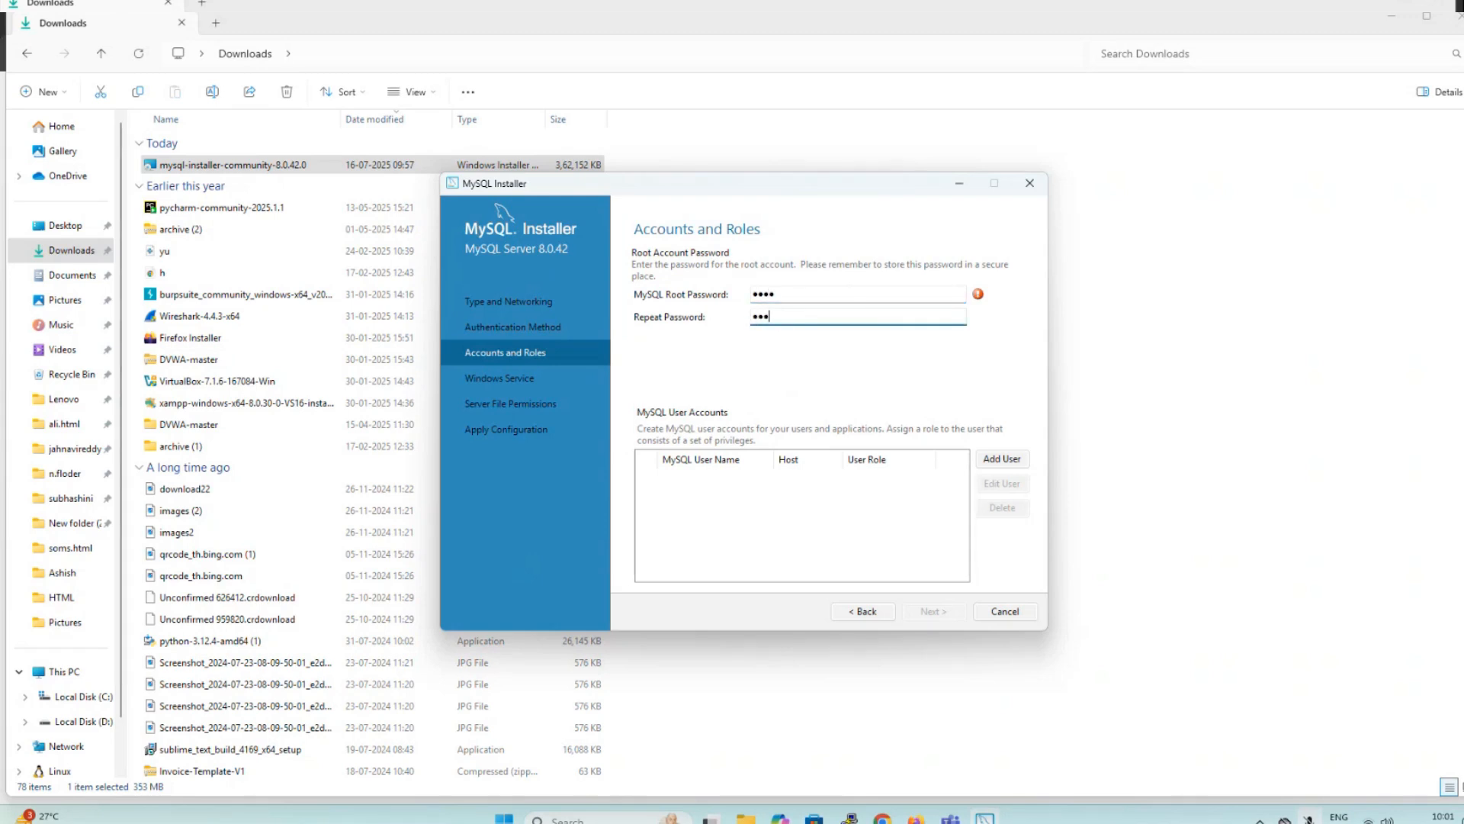
type("•")
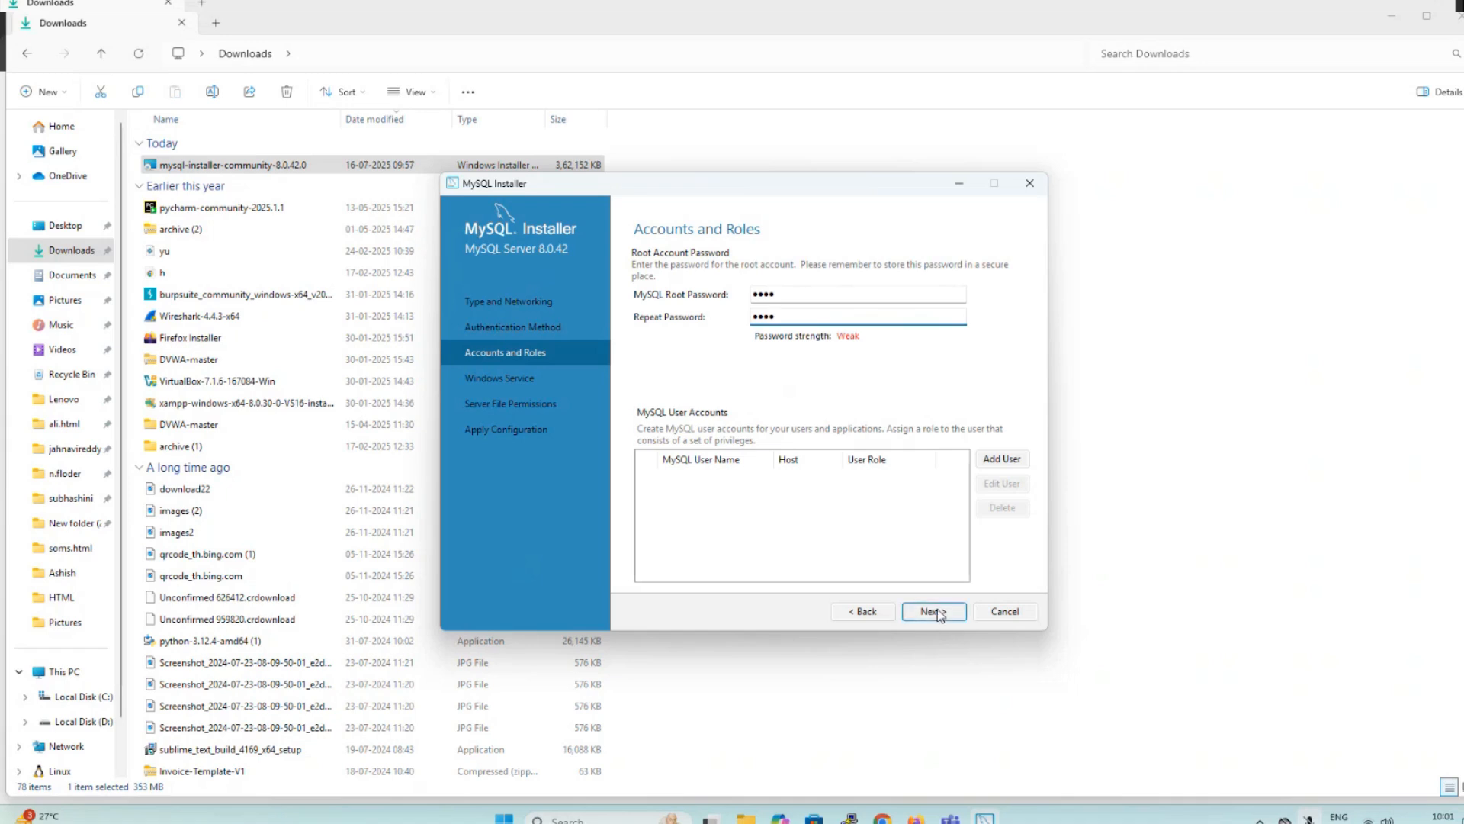
left_click(933, 611)
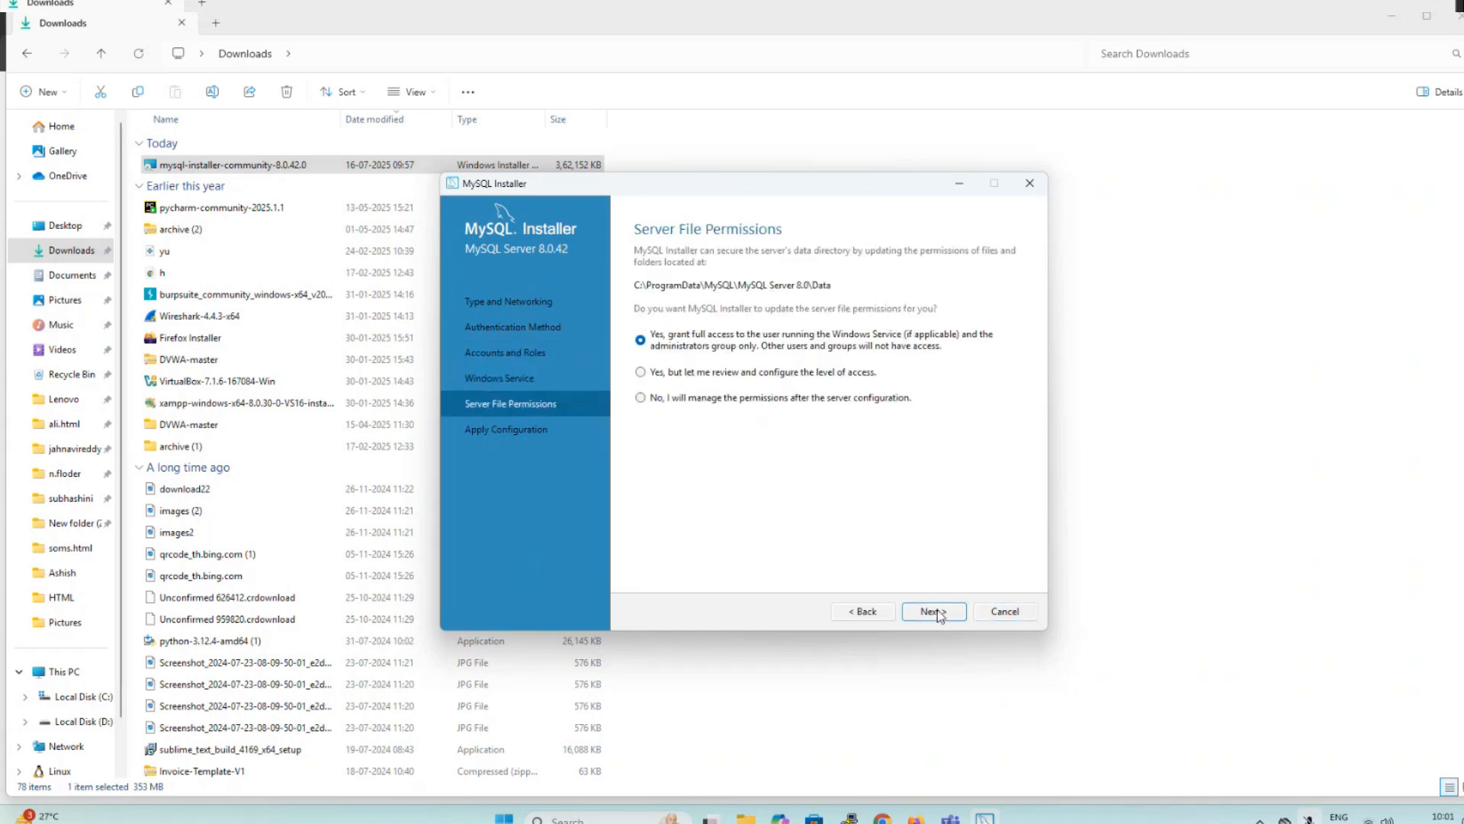
left_click(933, 611)
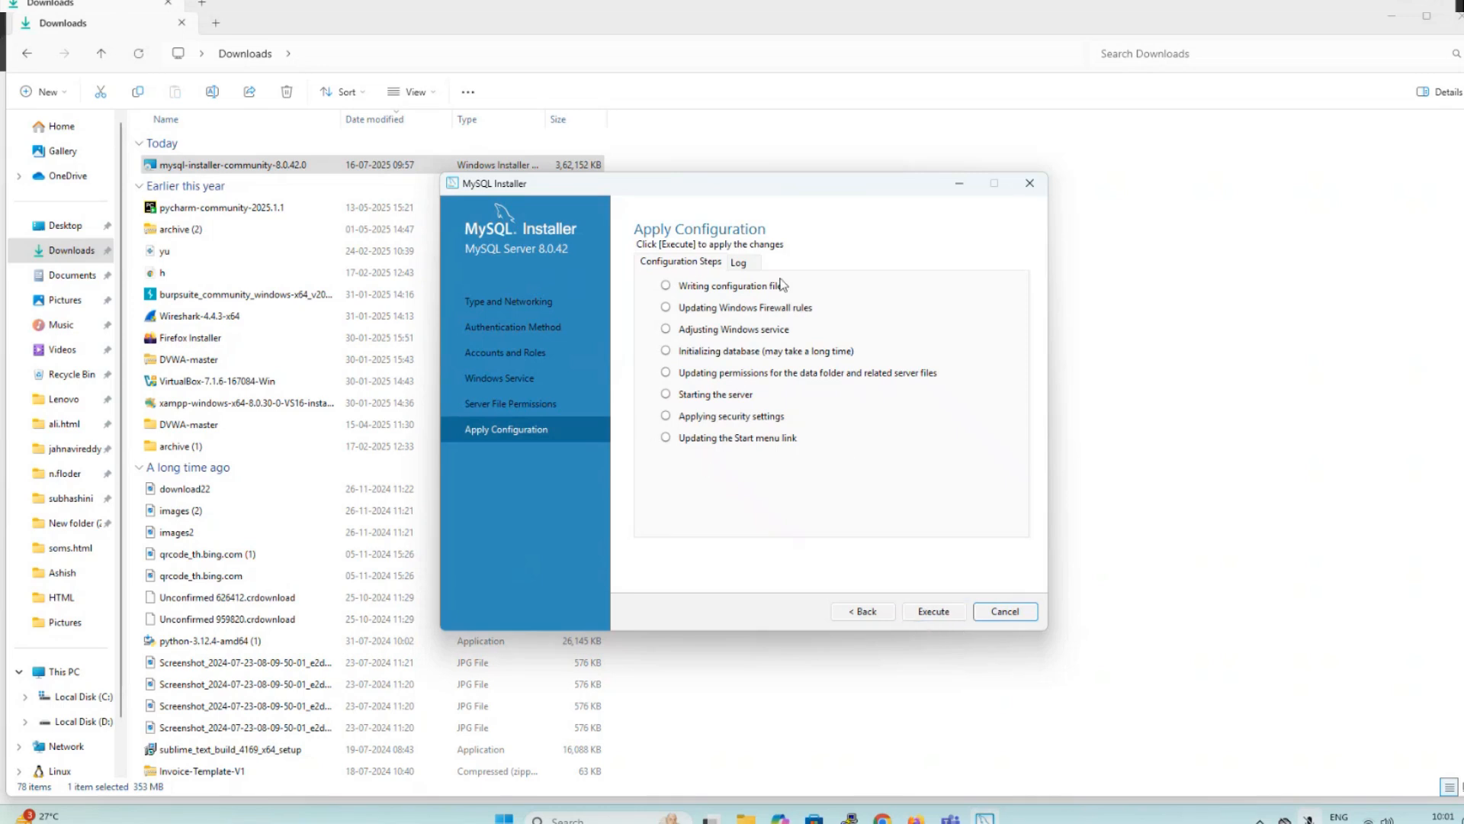
mouse_move(793, 441)
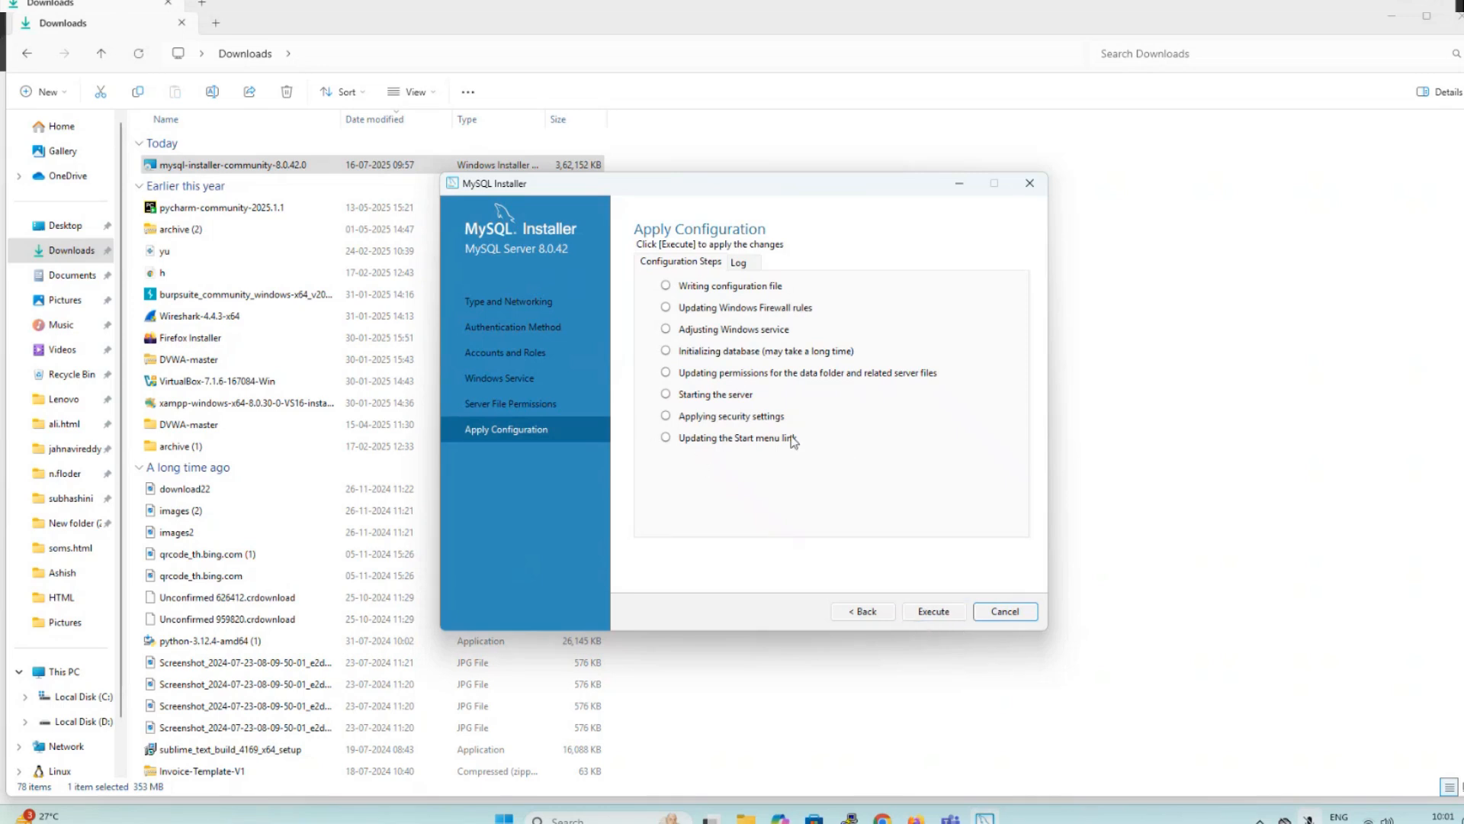
Execute the MySQL Server 8.0.42 configuration steps and finish once all succeed.
left_click(933, 611)
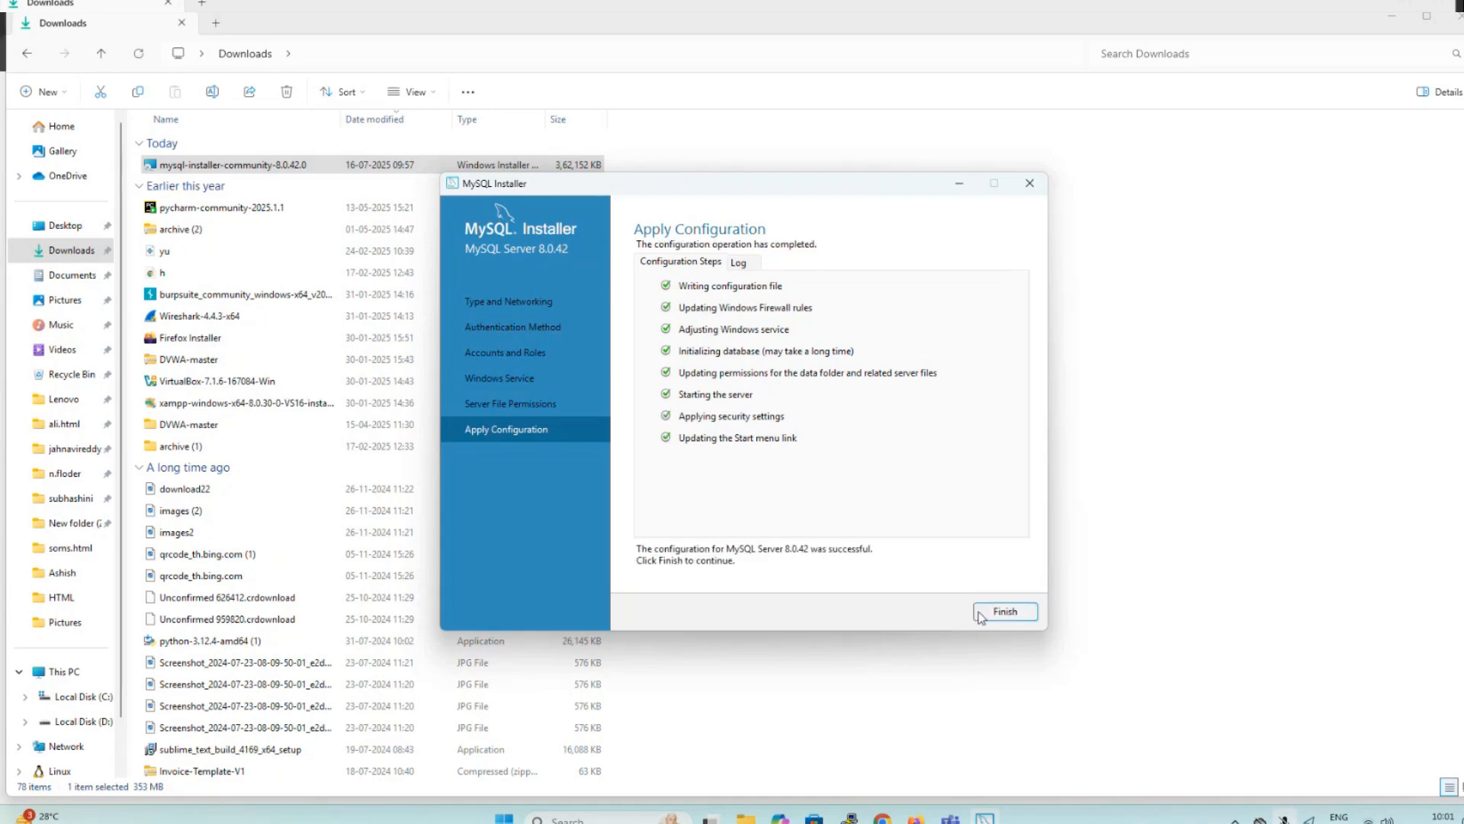
left_click(1005, 611)
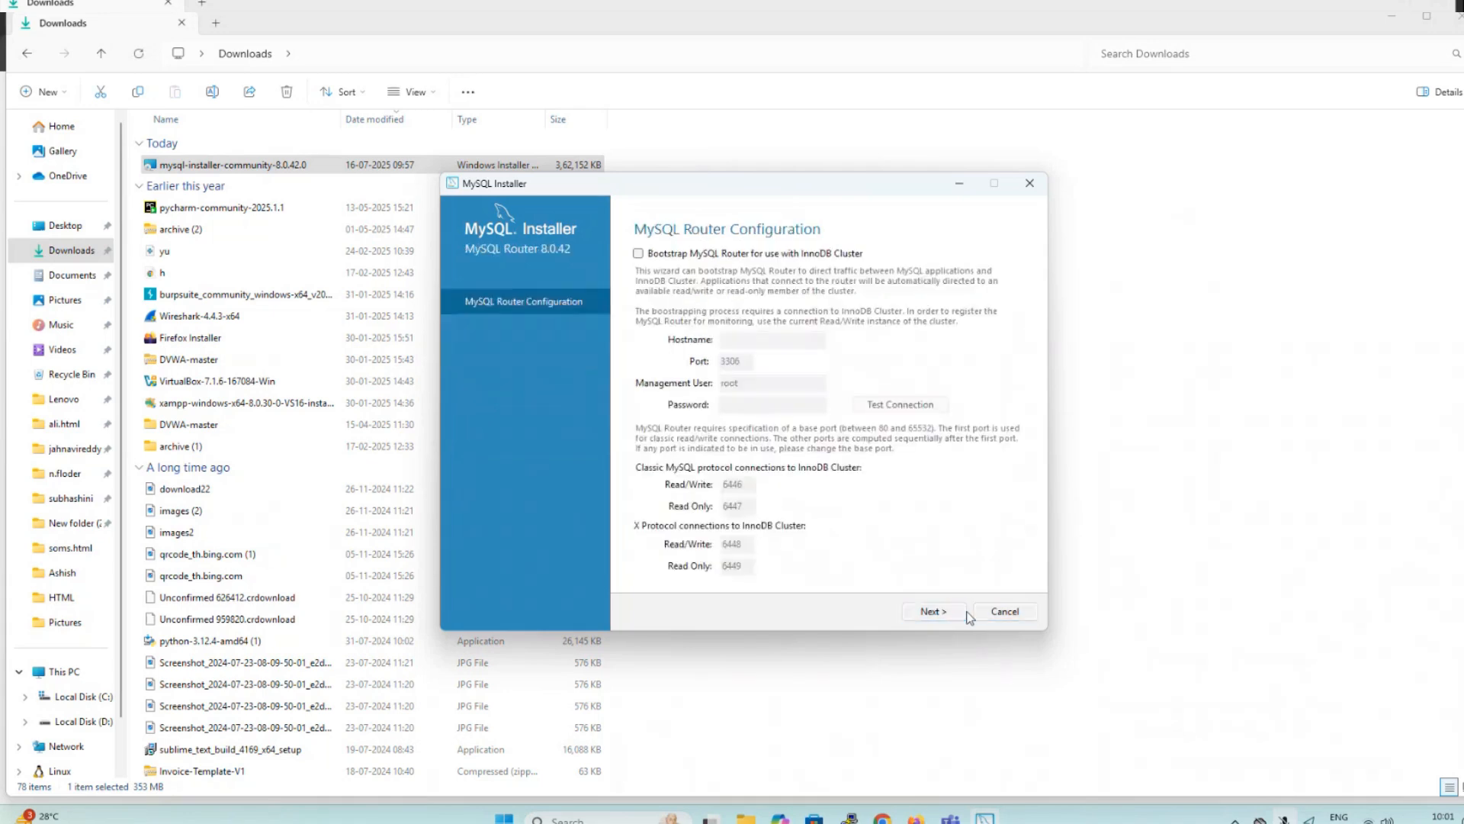
Skip router bootstrapping and verify the root password connects to MySQL Server 8.0.42.
left_click(933, 610)
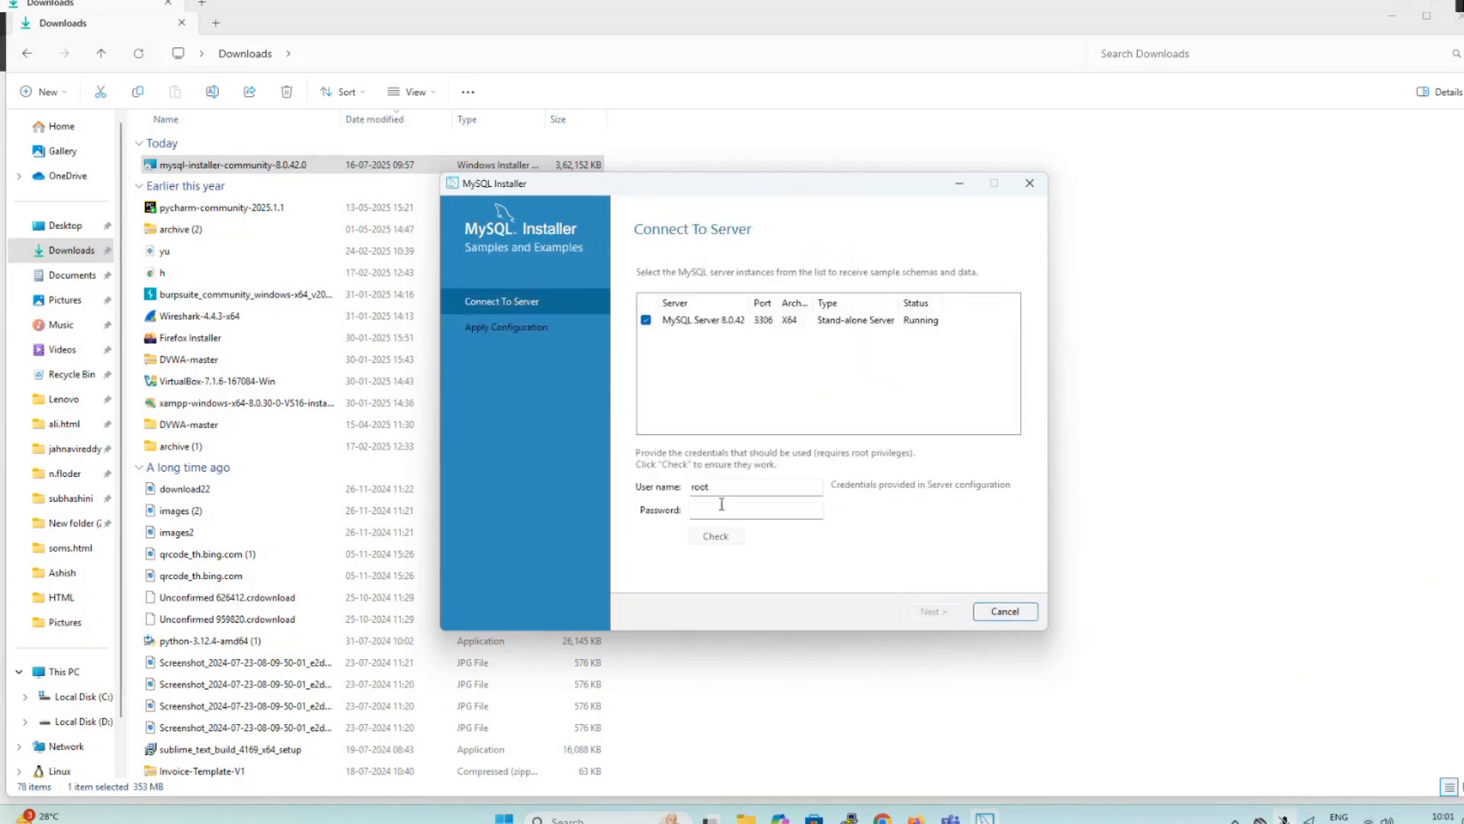
type("•")
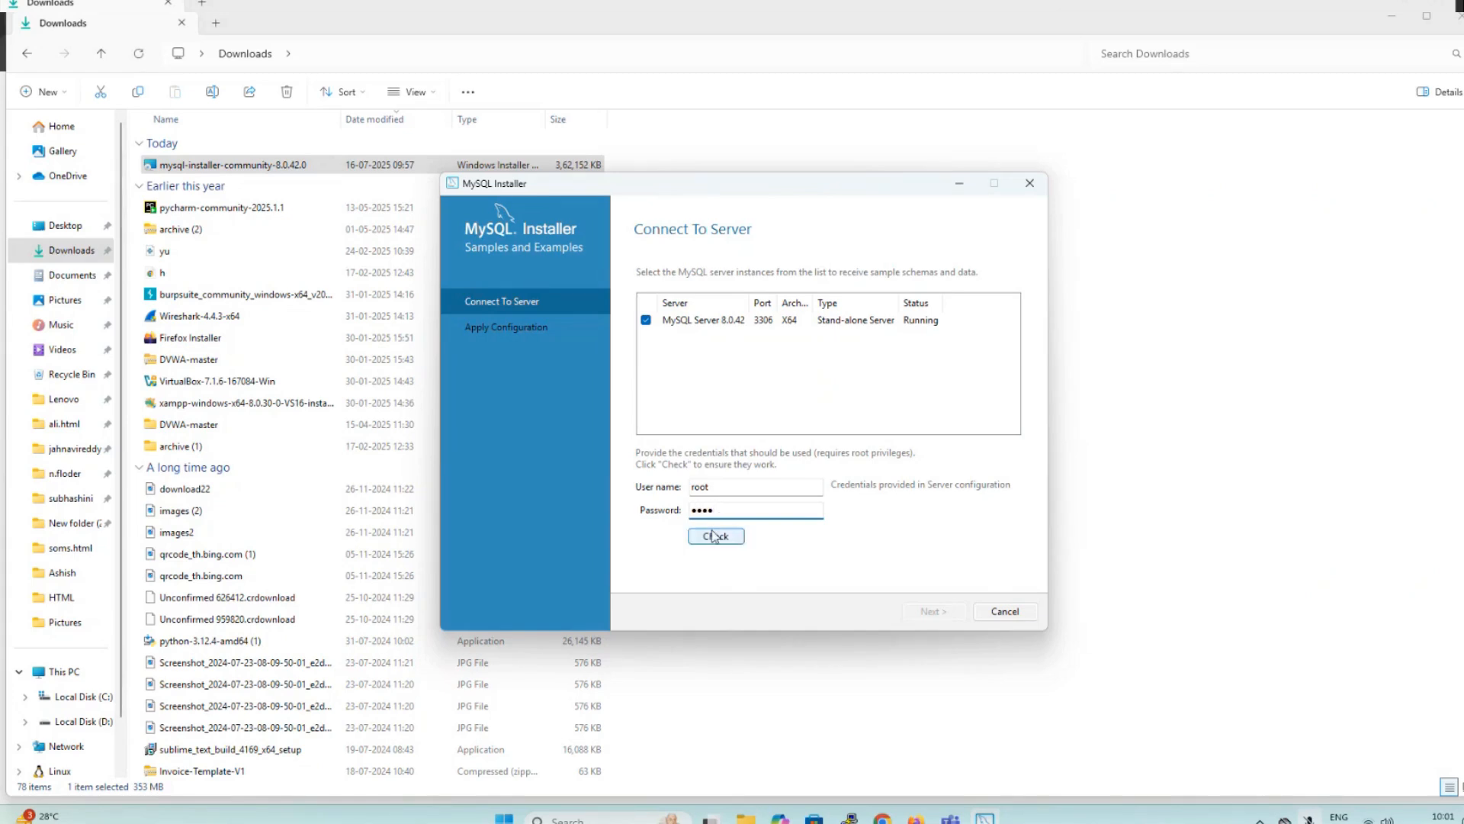
left_click(715, 536)
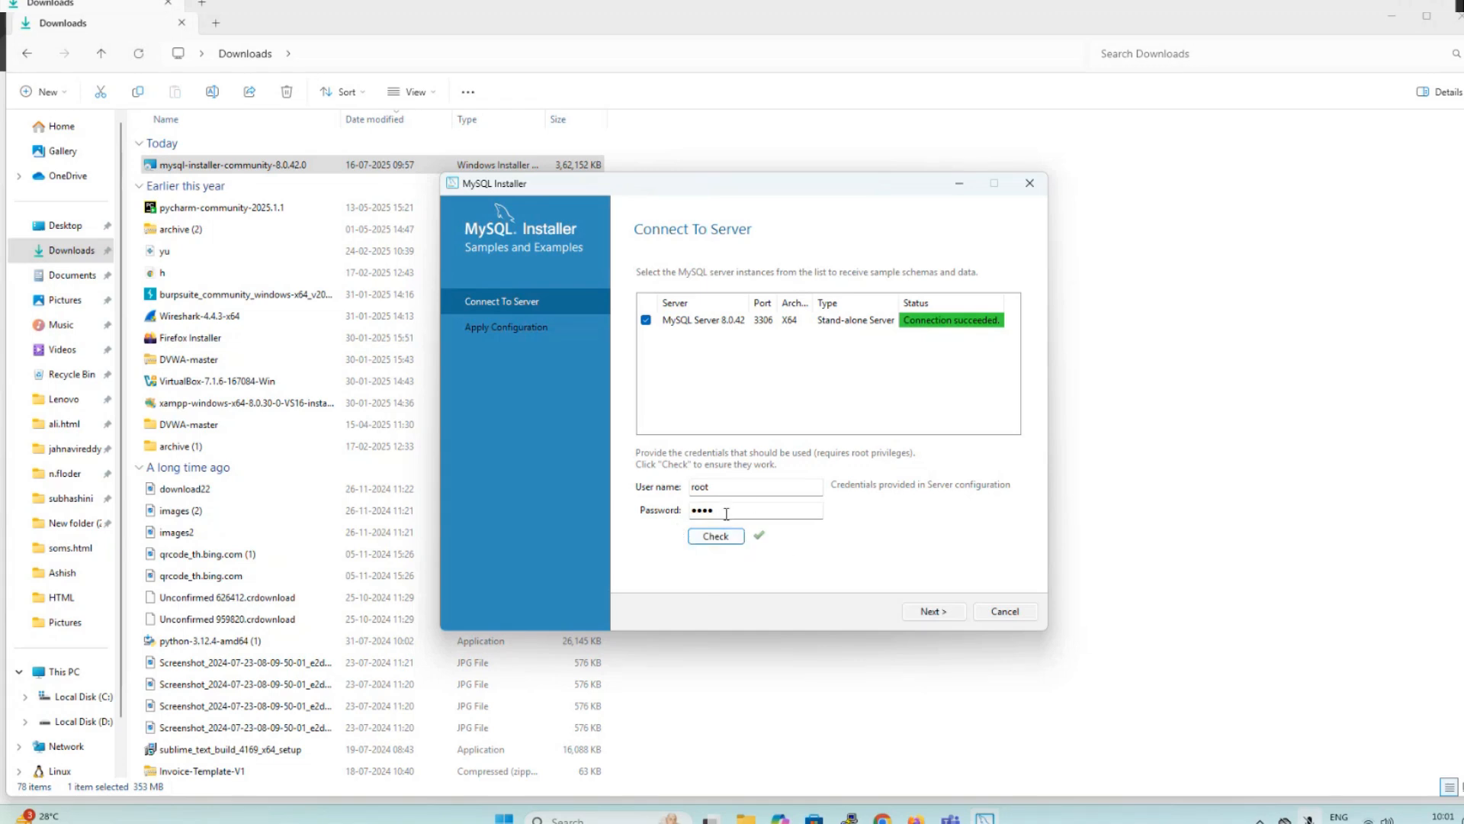
left_click(716, 536)
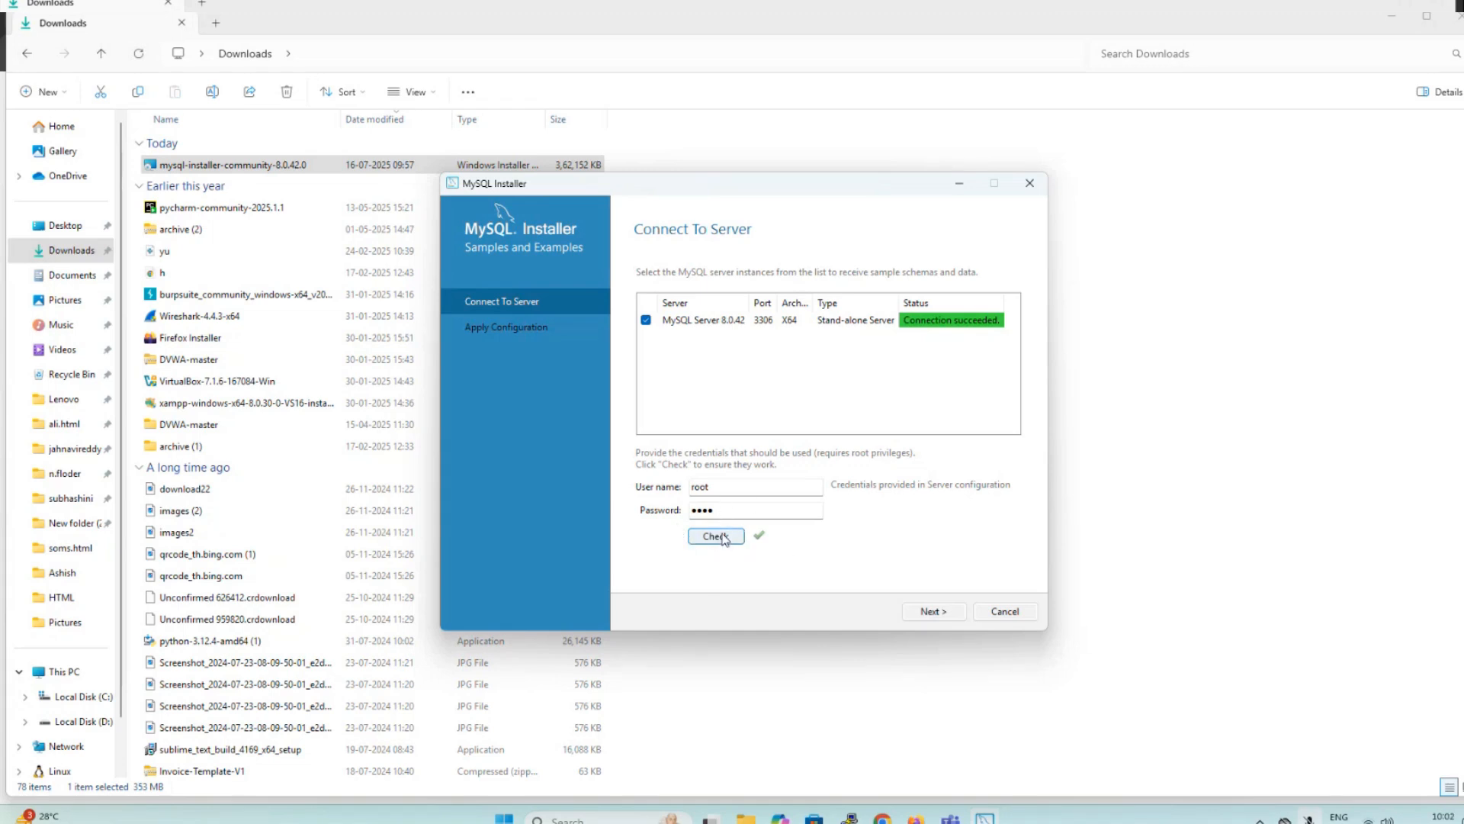
mouse_move(811, 544)
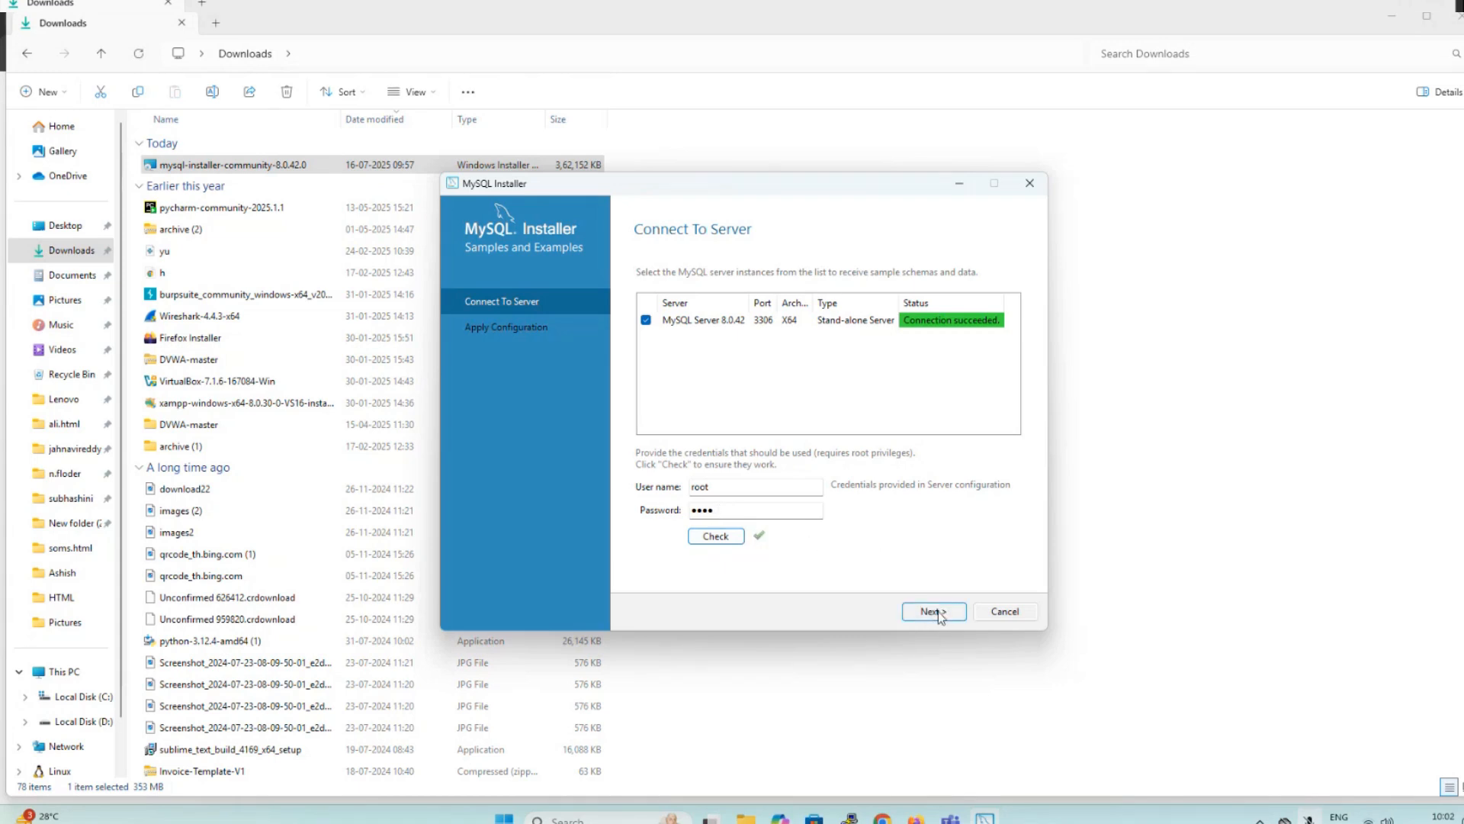
left_click(933, 611)
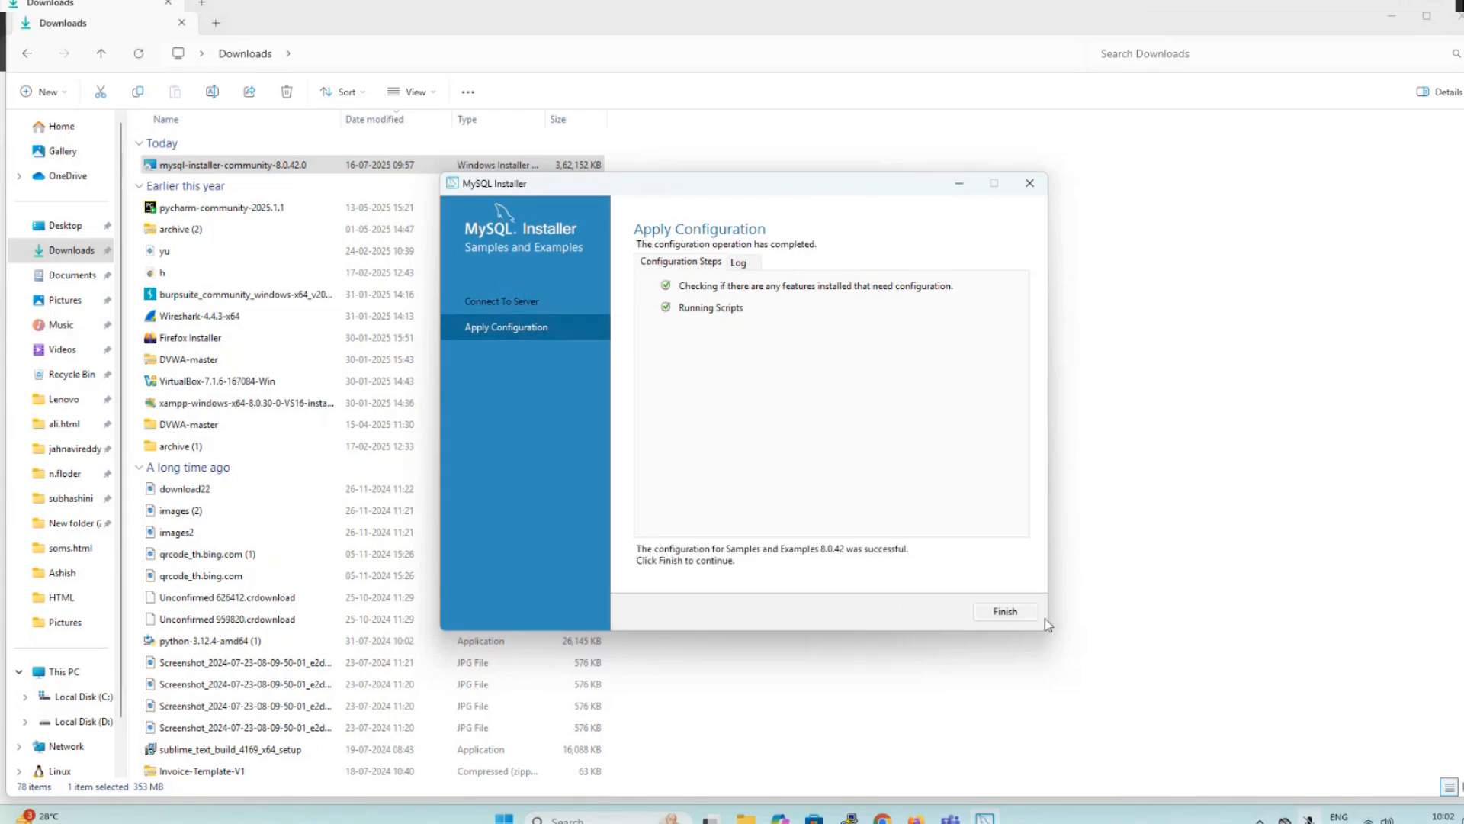
Finish the Samples and Examples 8.0.42 configuration, opening MySQL Workbench with Local instance MySQL80.
left_click(1005, 612)
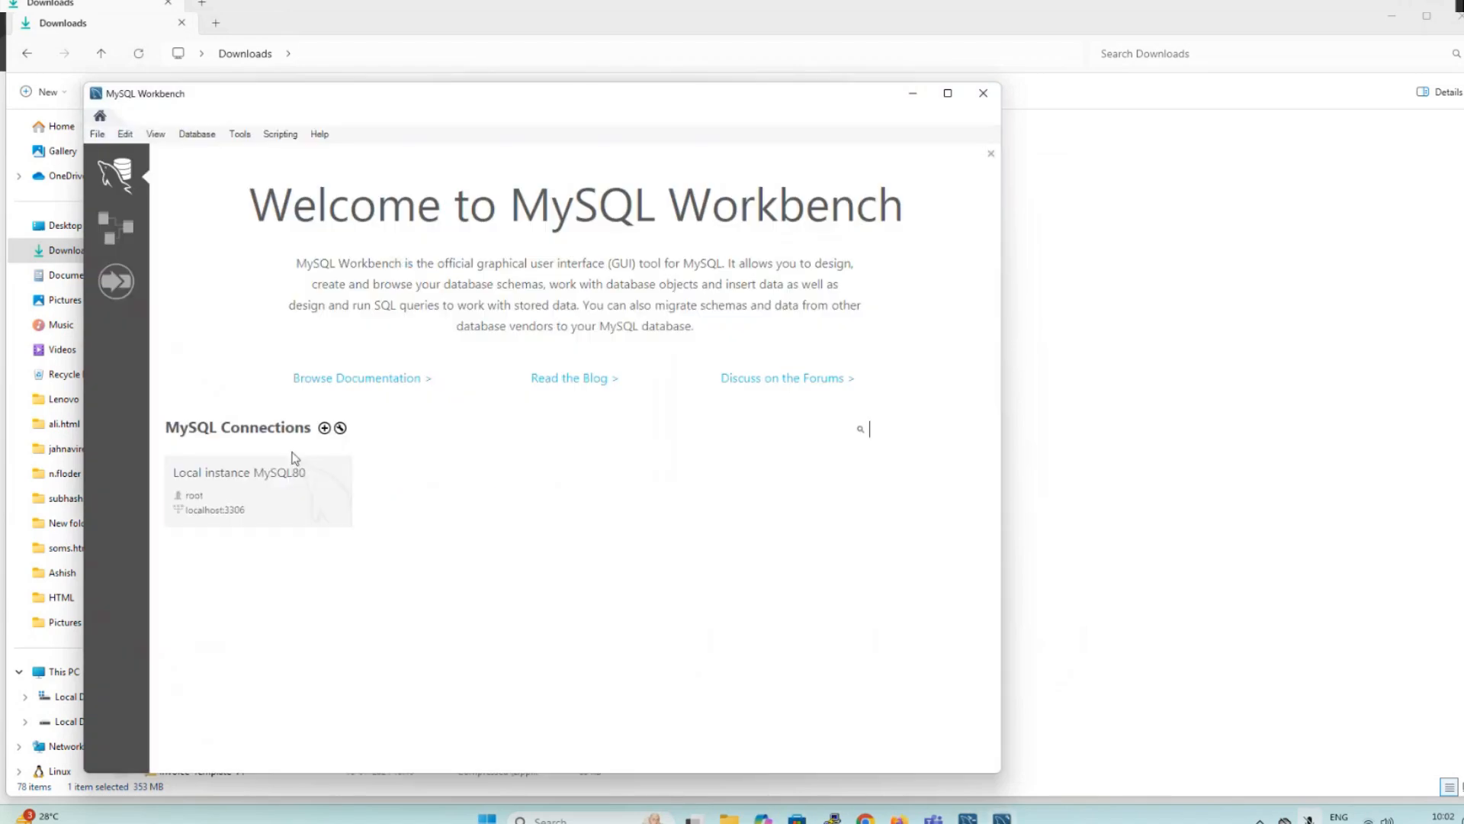
Log in to Local instance MySQL80 as root with the root password.
double_click(258, 490)
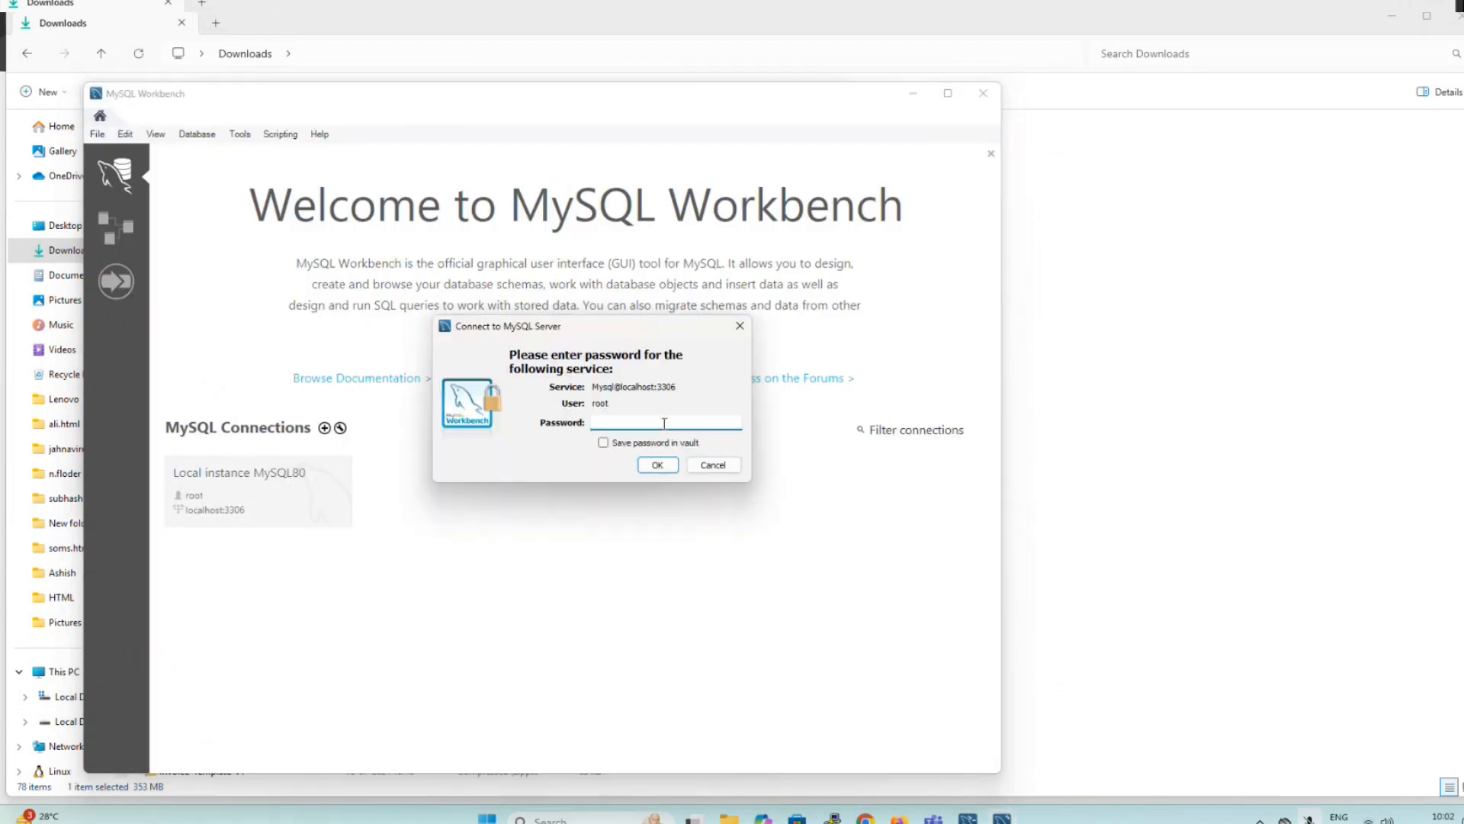
type("***")
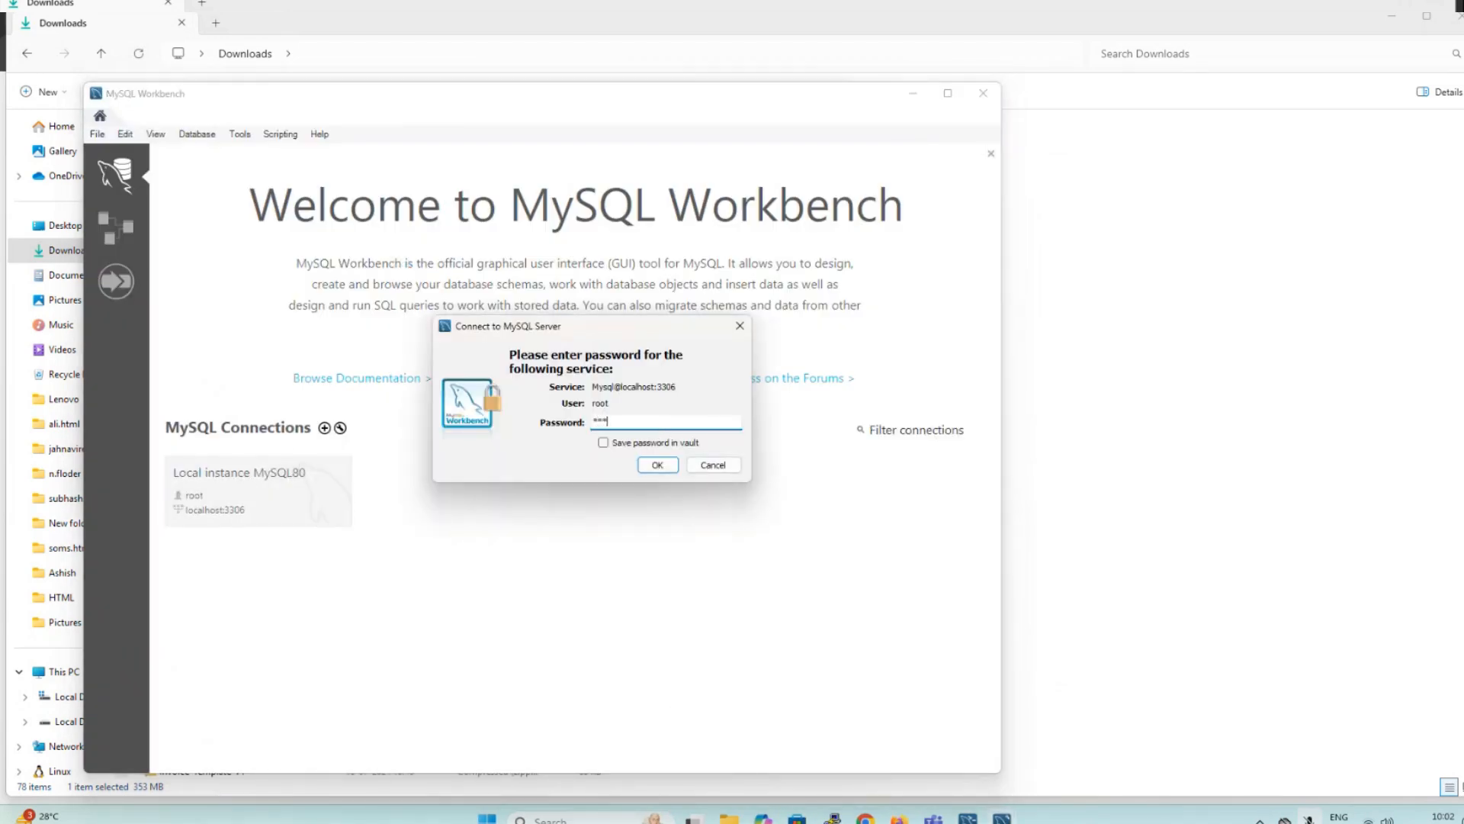
left_click(657, 464)
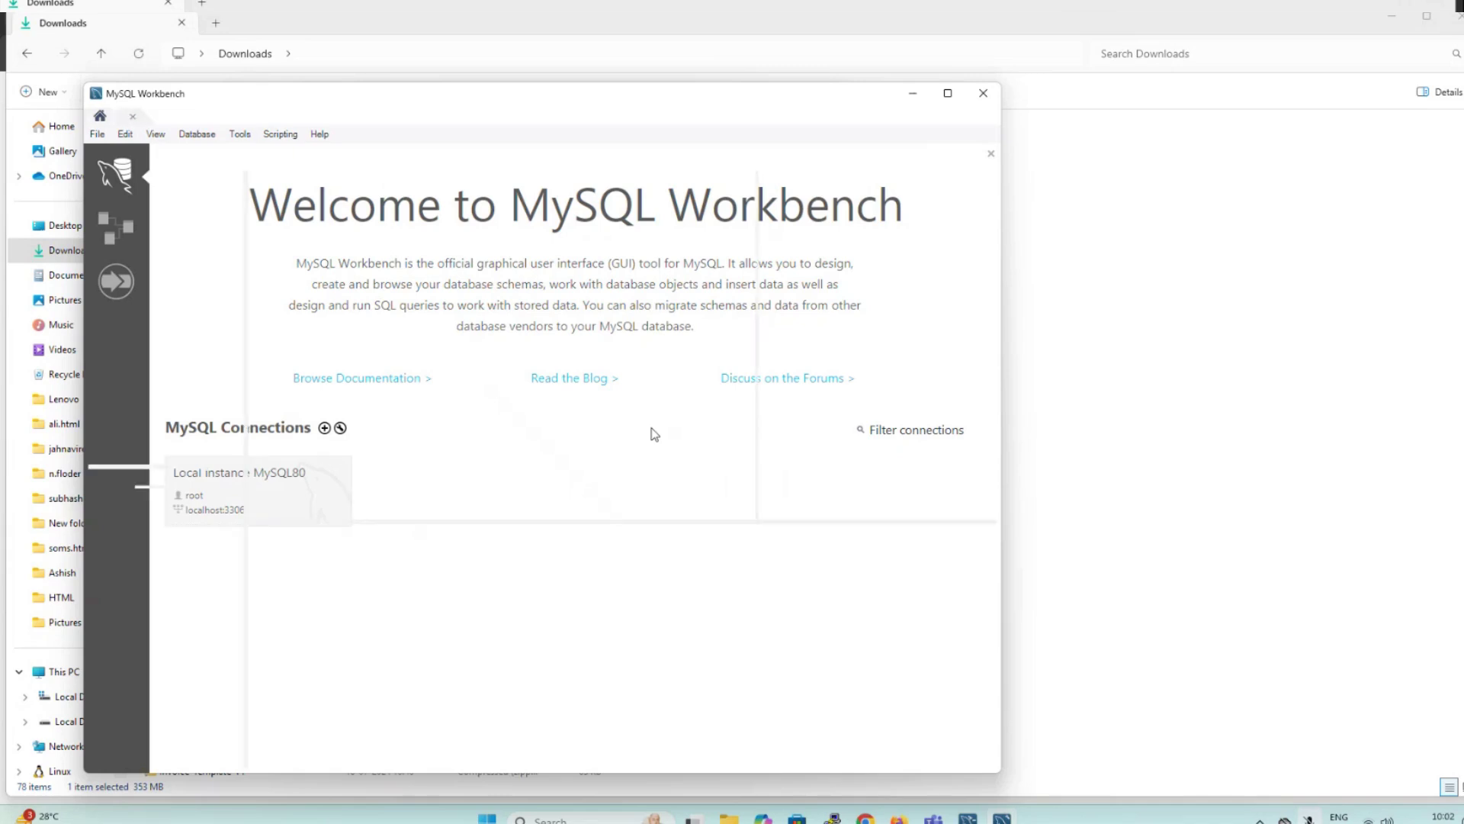
double_click(252, 491)
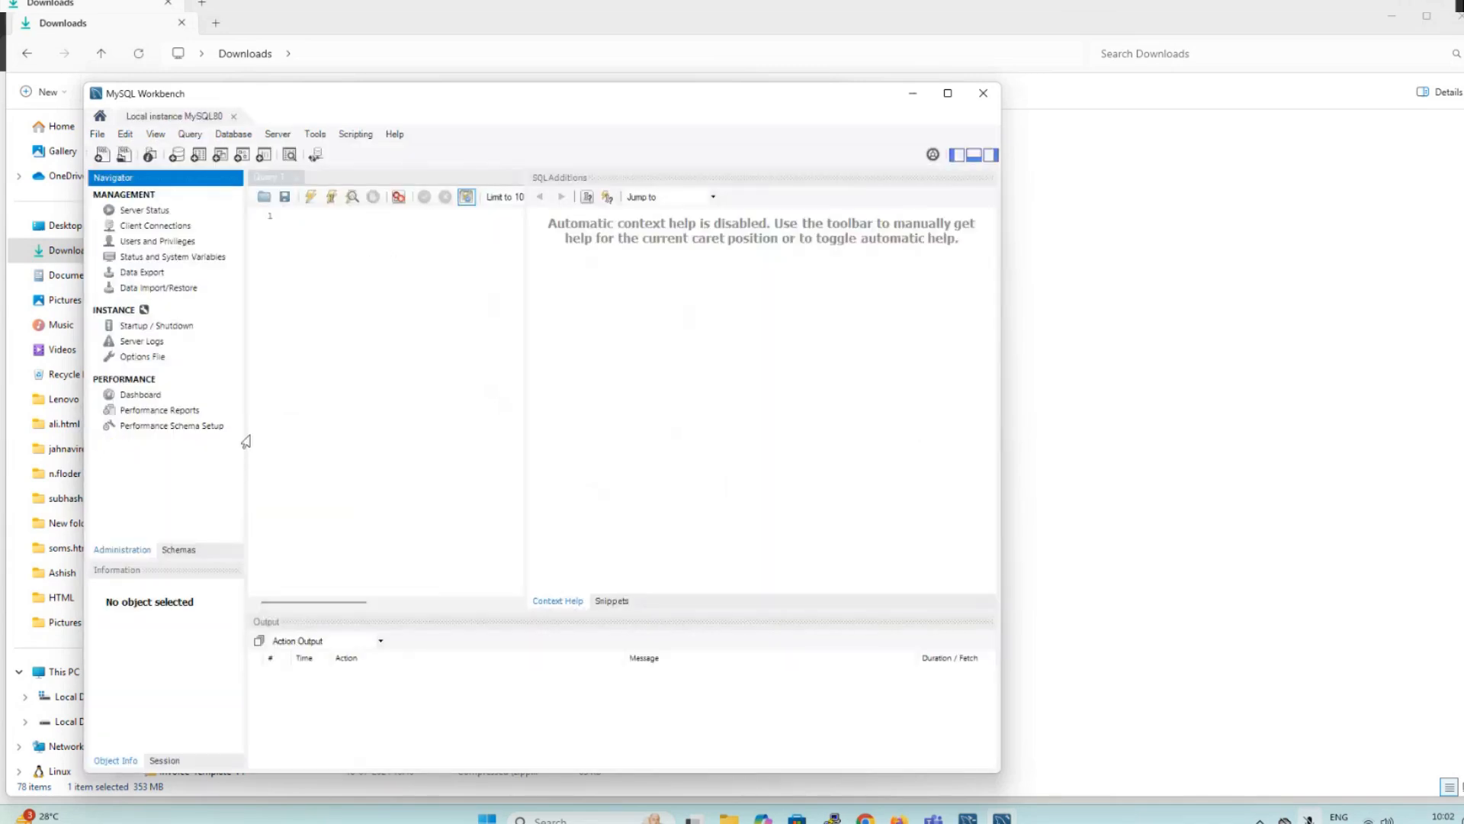